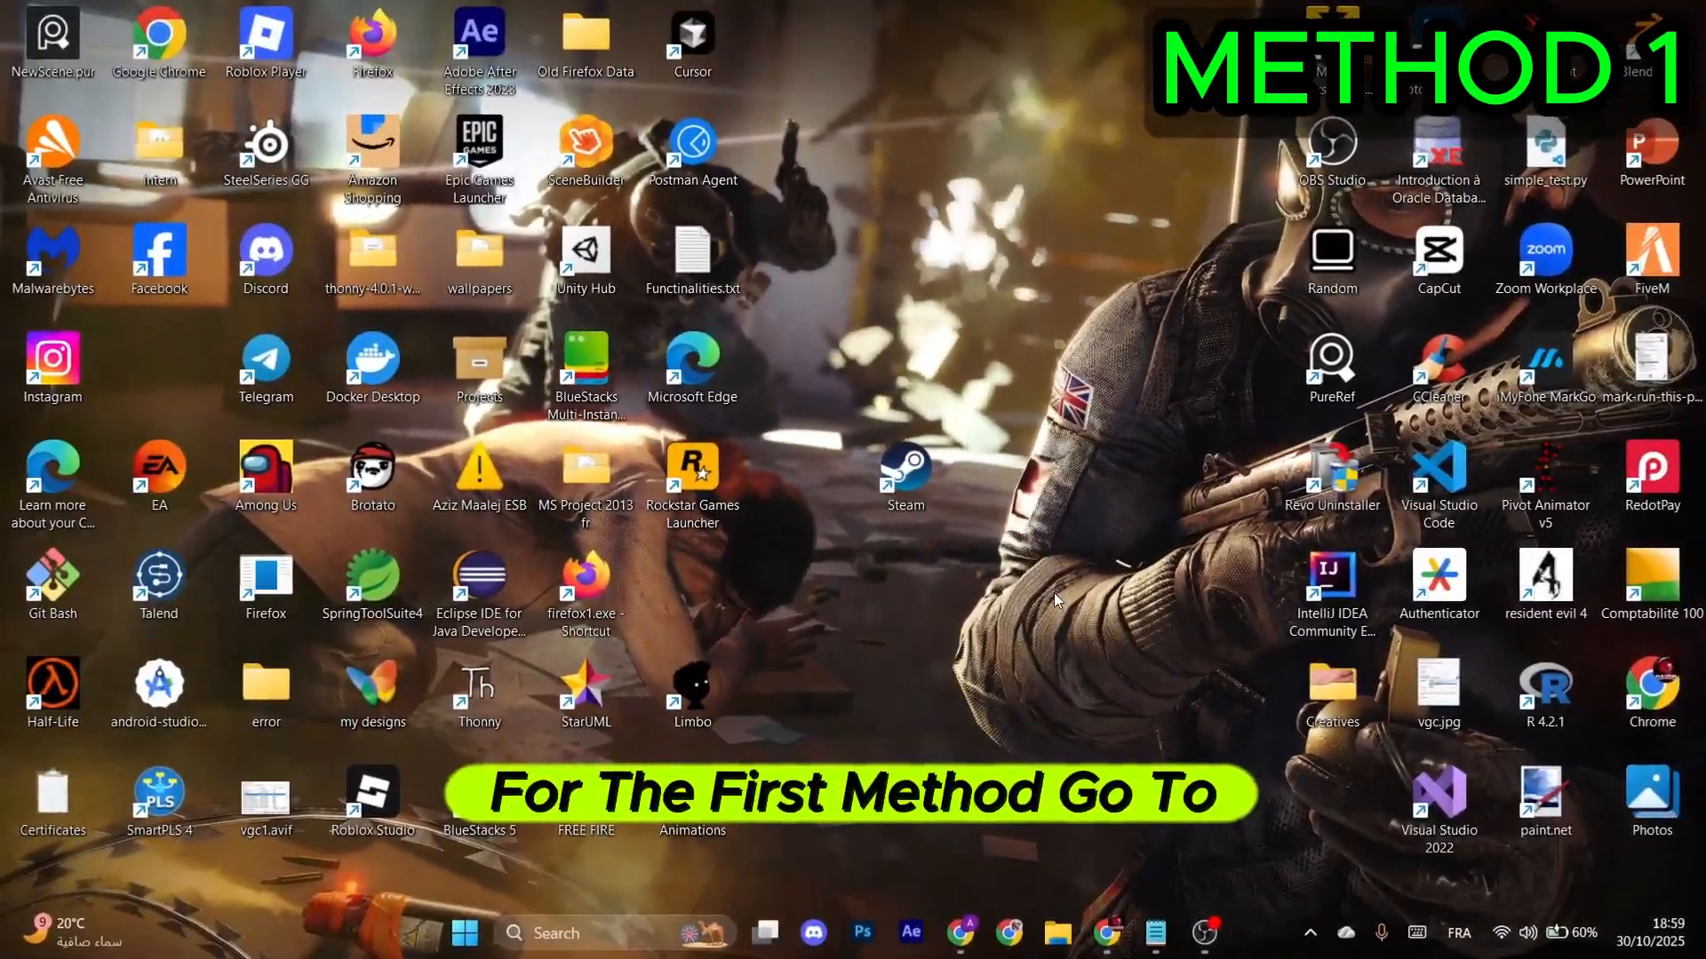
- Open Avast's Quarantine from its icon among the hidden system tray icons
click(1319, 928)
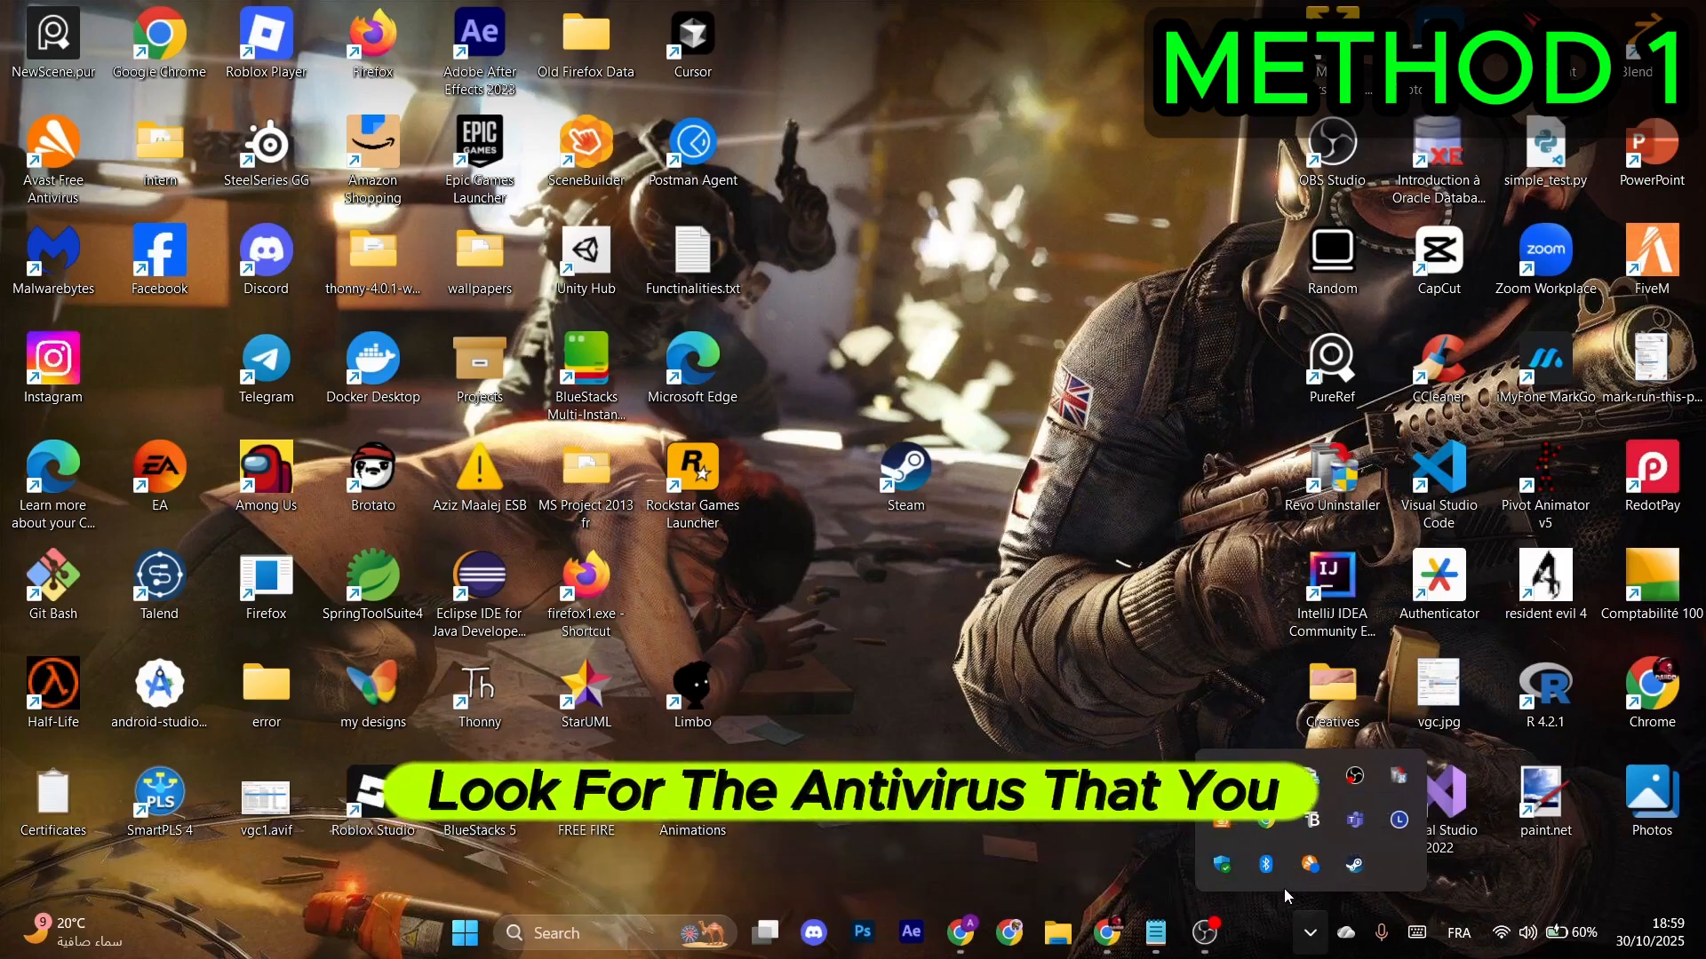
right_click(1309, 864)
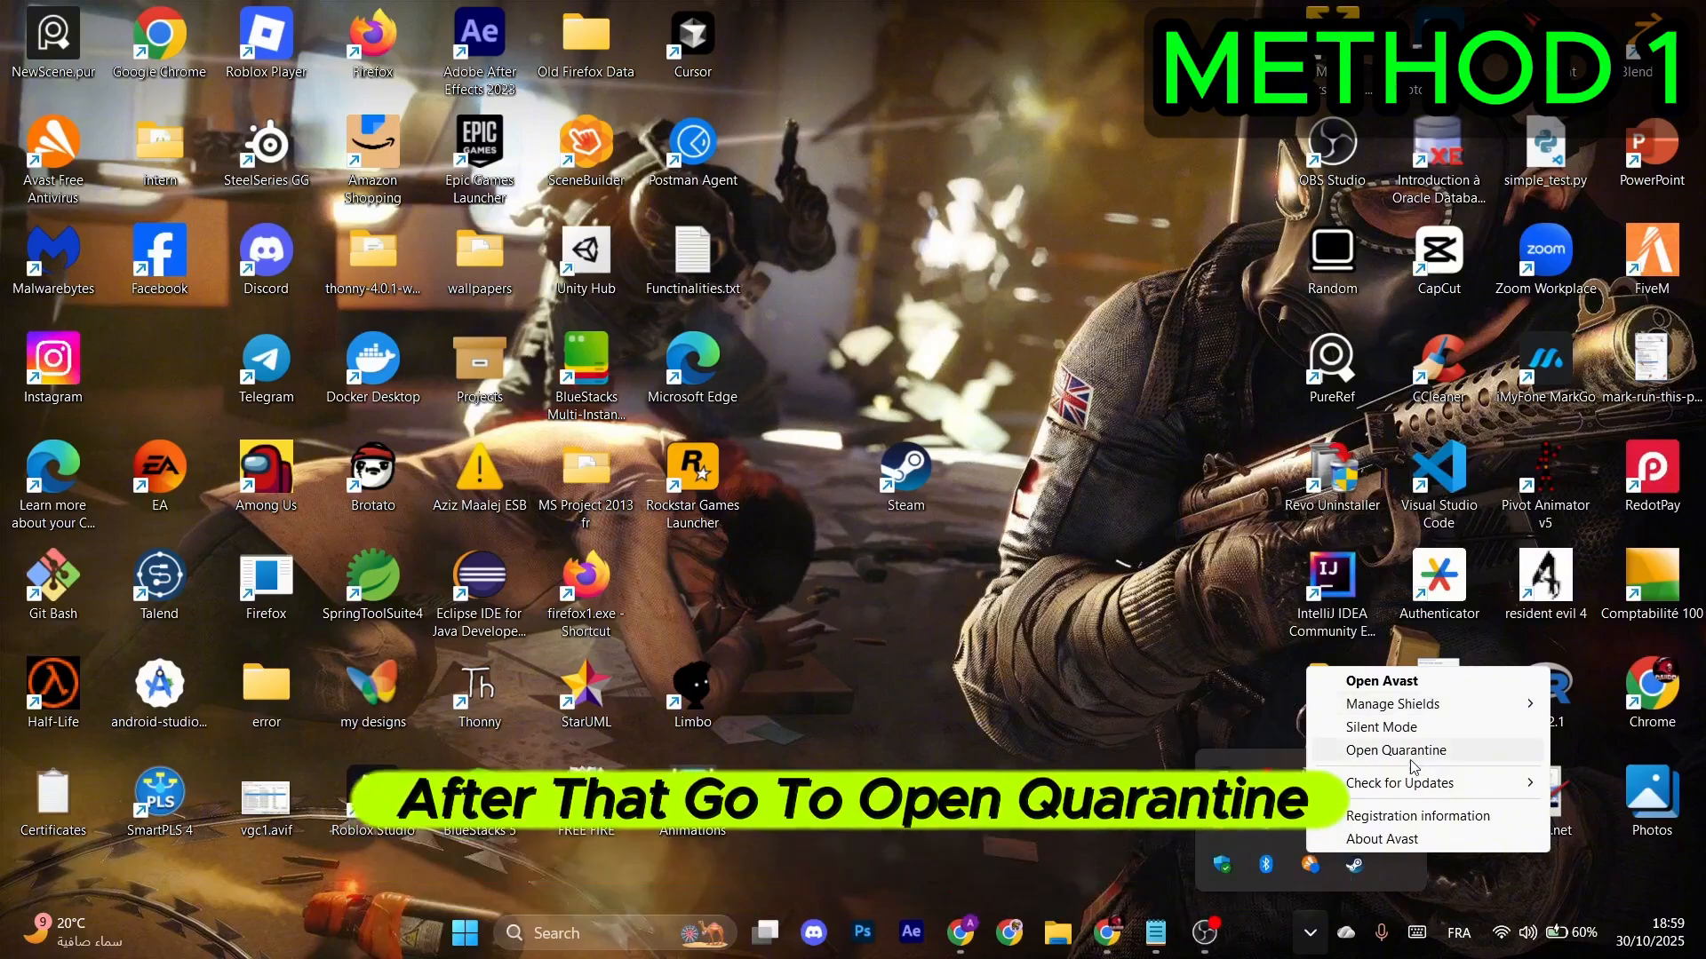
click(1396, 750)
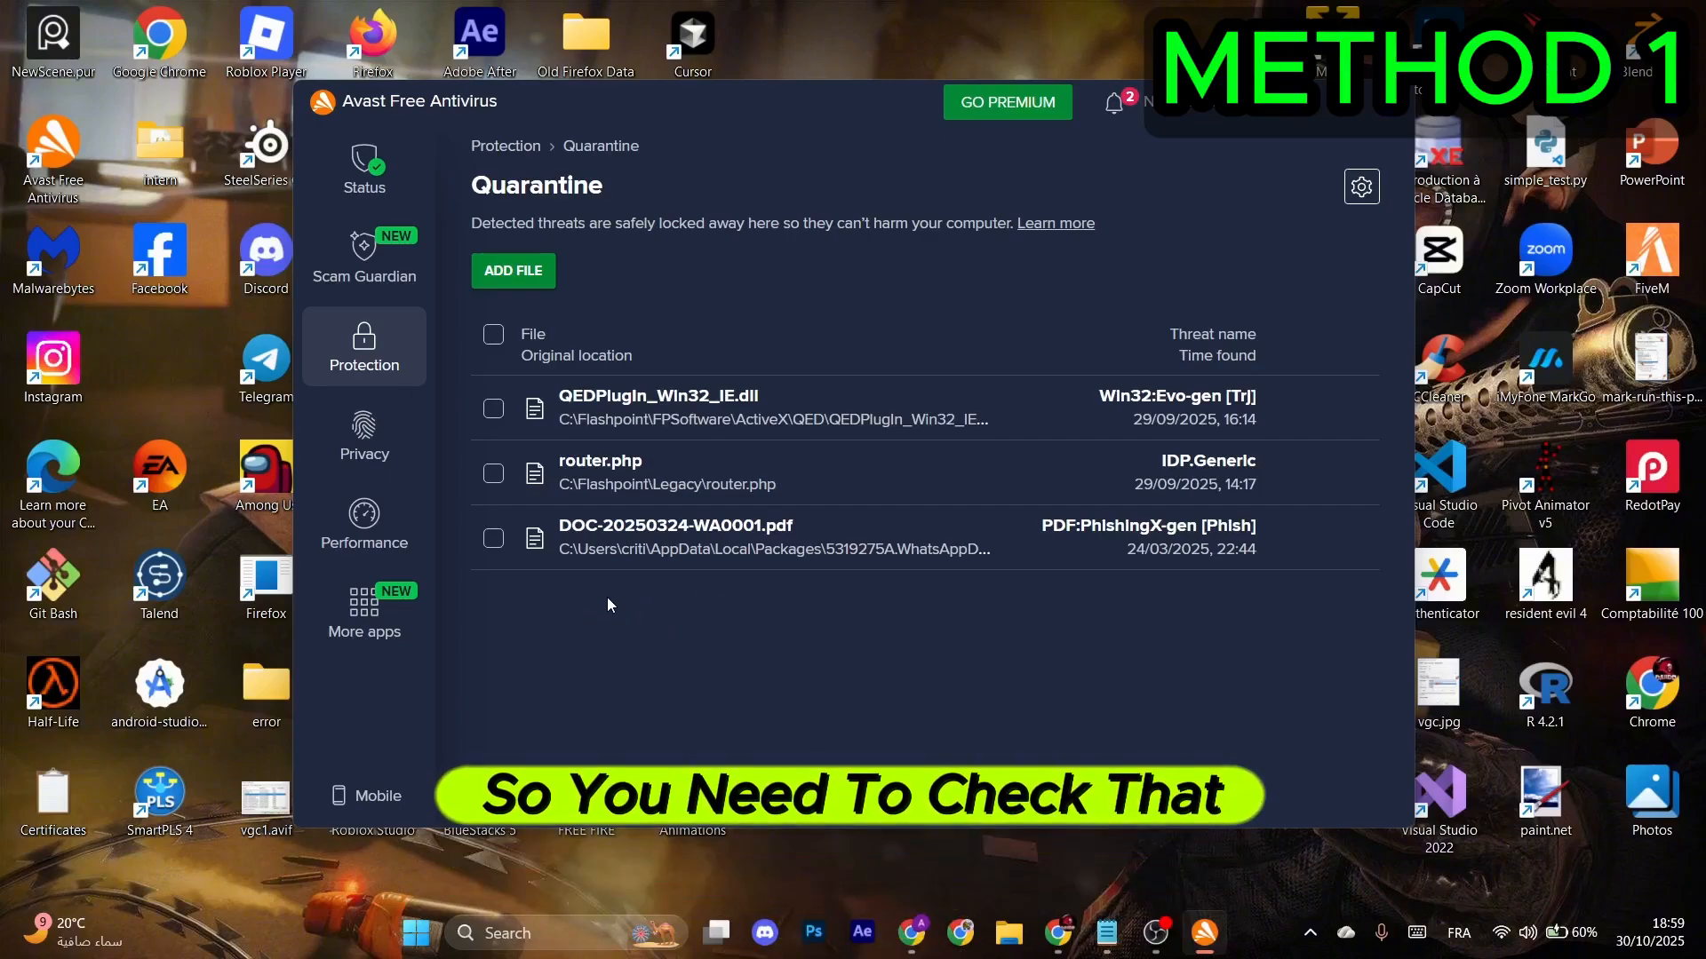
mouse_move(945, 573)
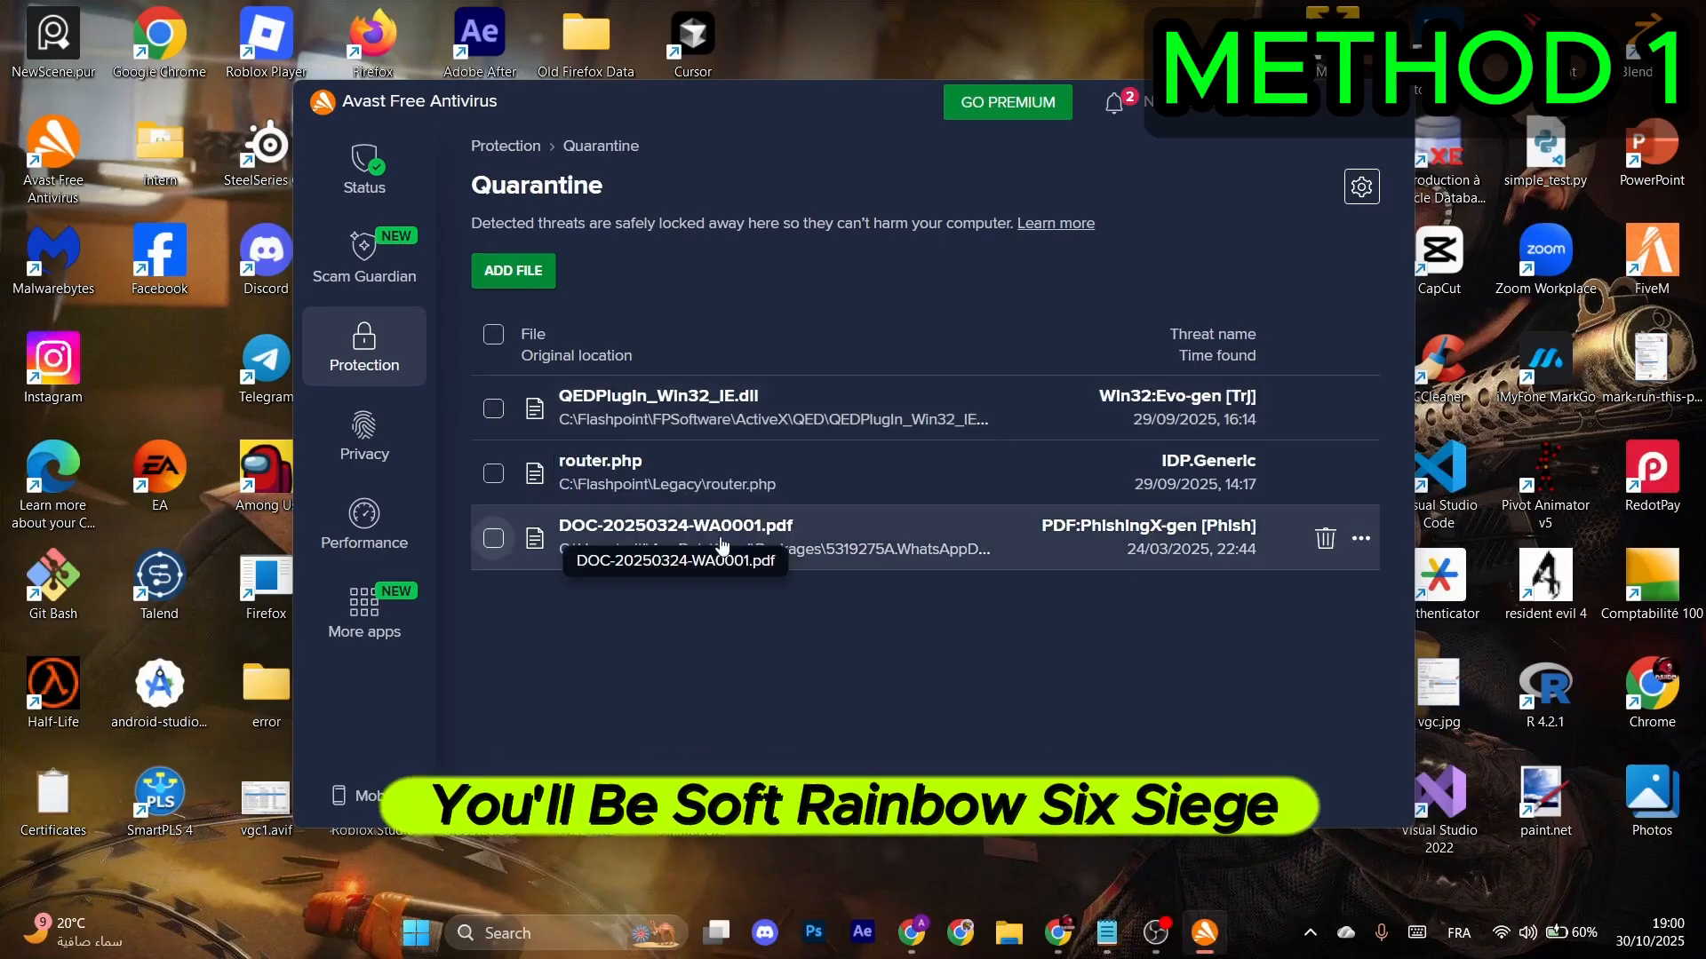
- Restore DOC-20250324-WA0001.pdf from Avast quarantine and add it as an exception
click(493, 539)
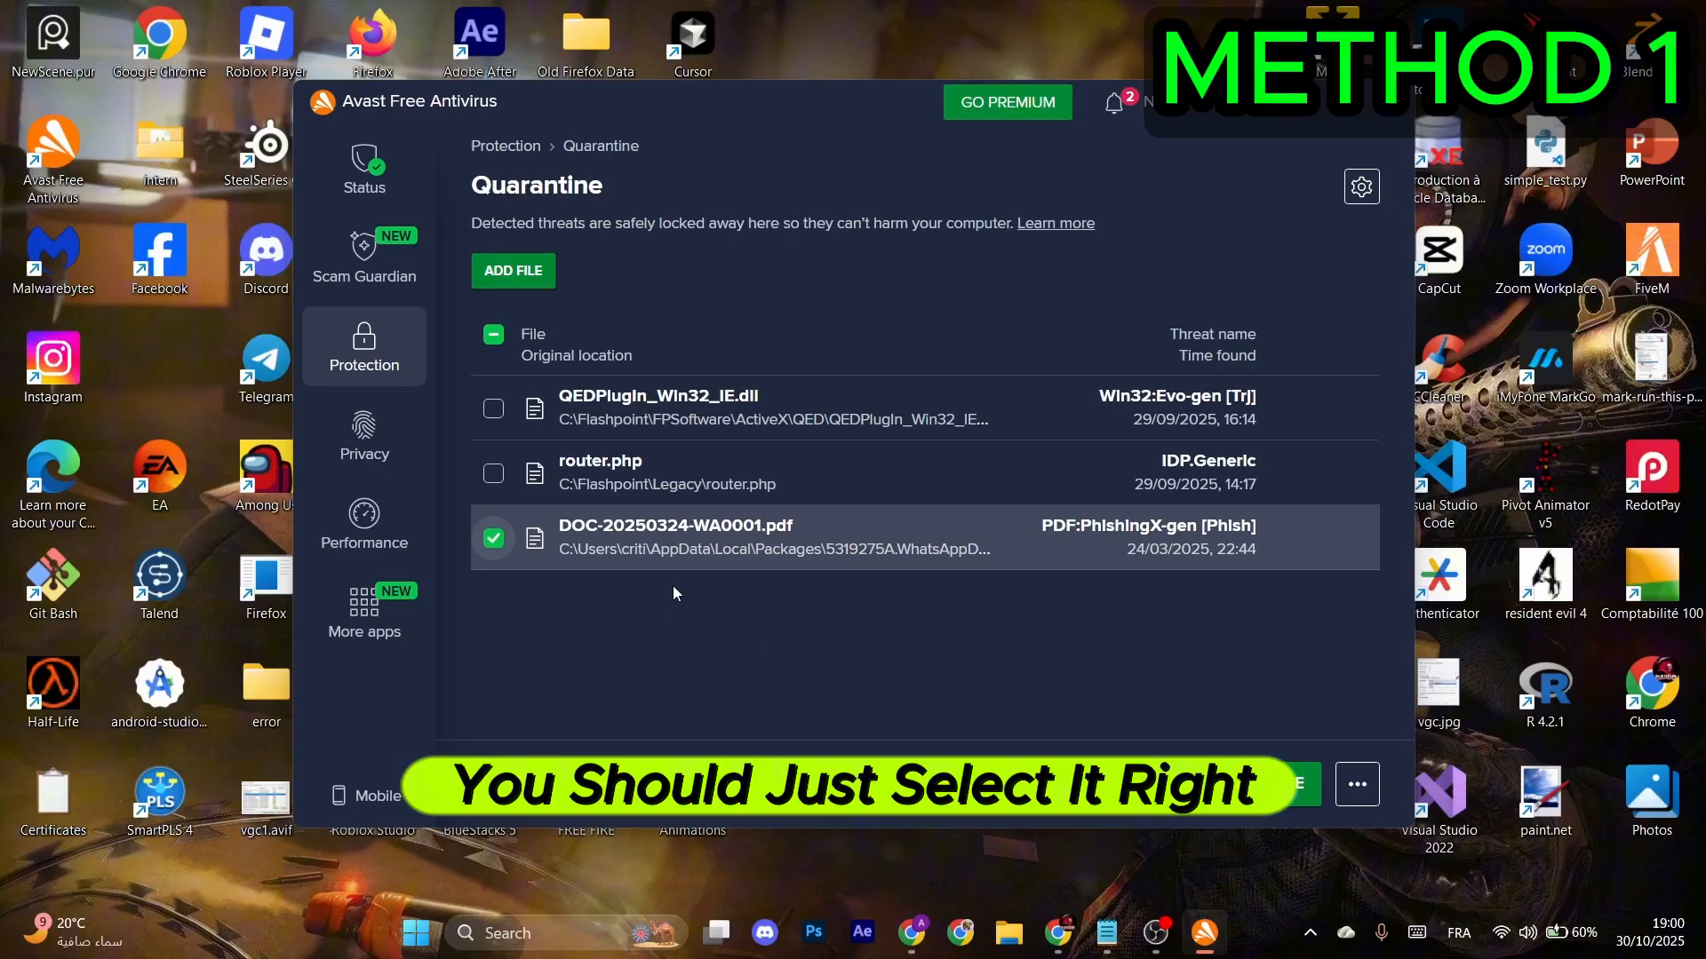
click(1357, 784)
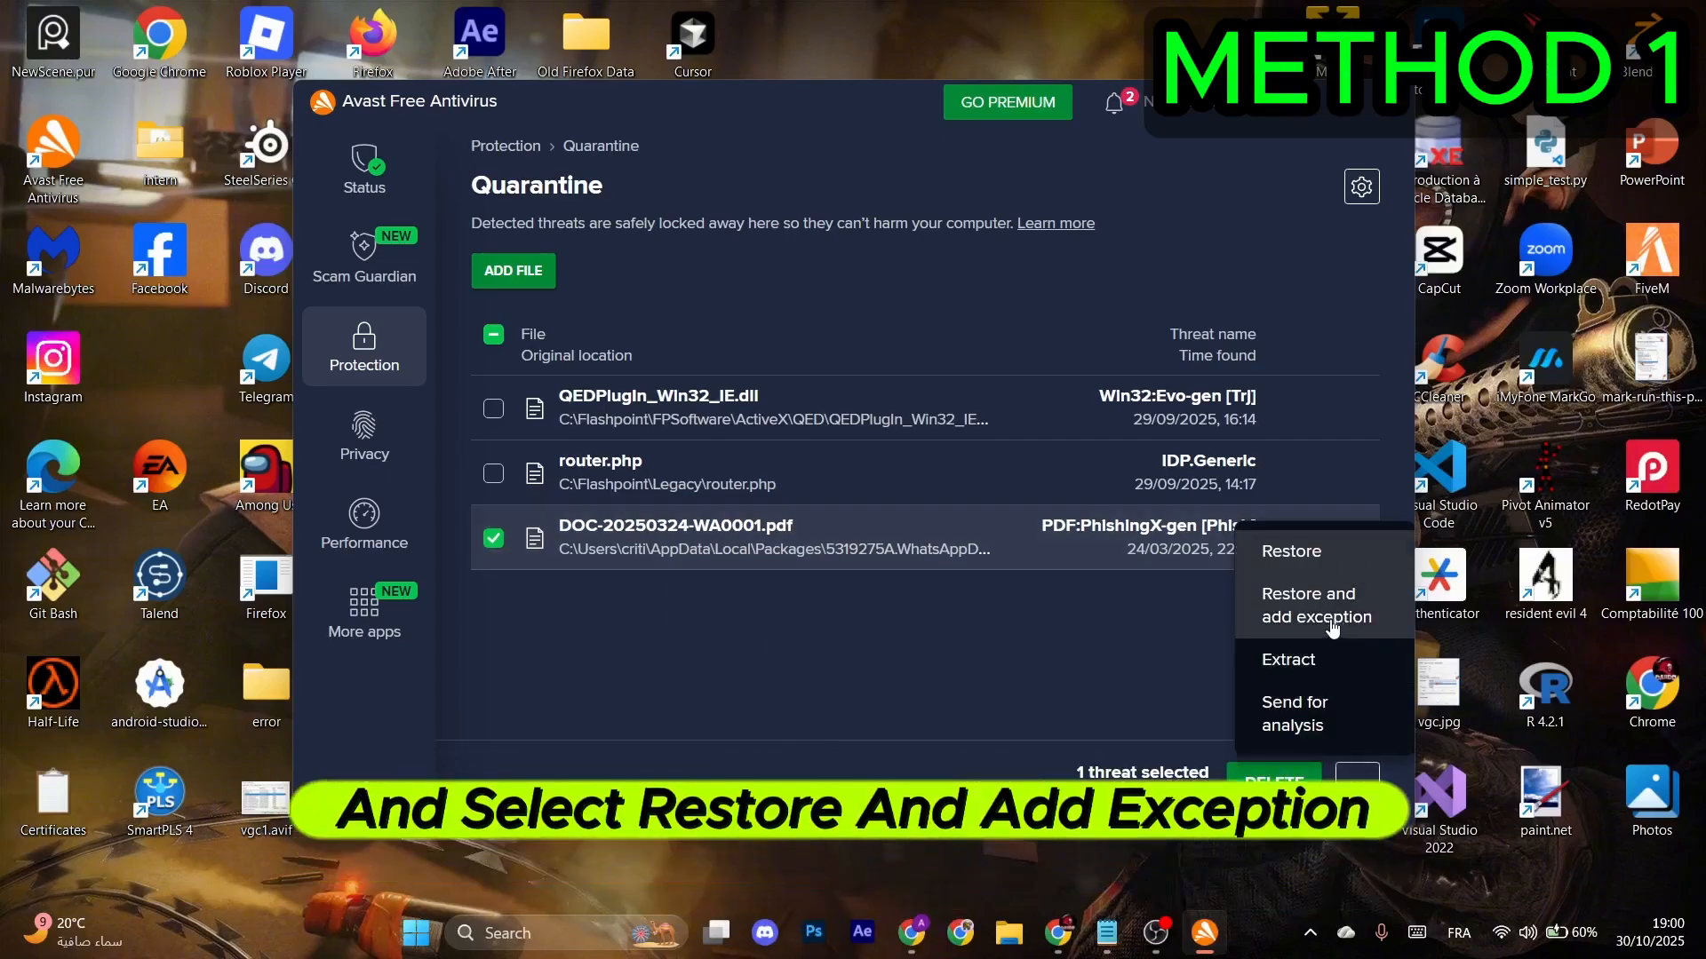
click(1315, 605)
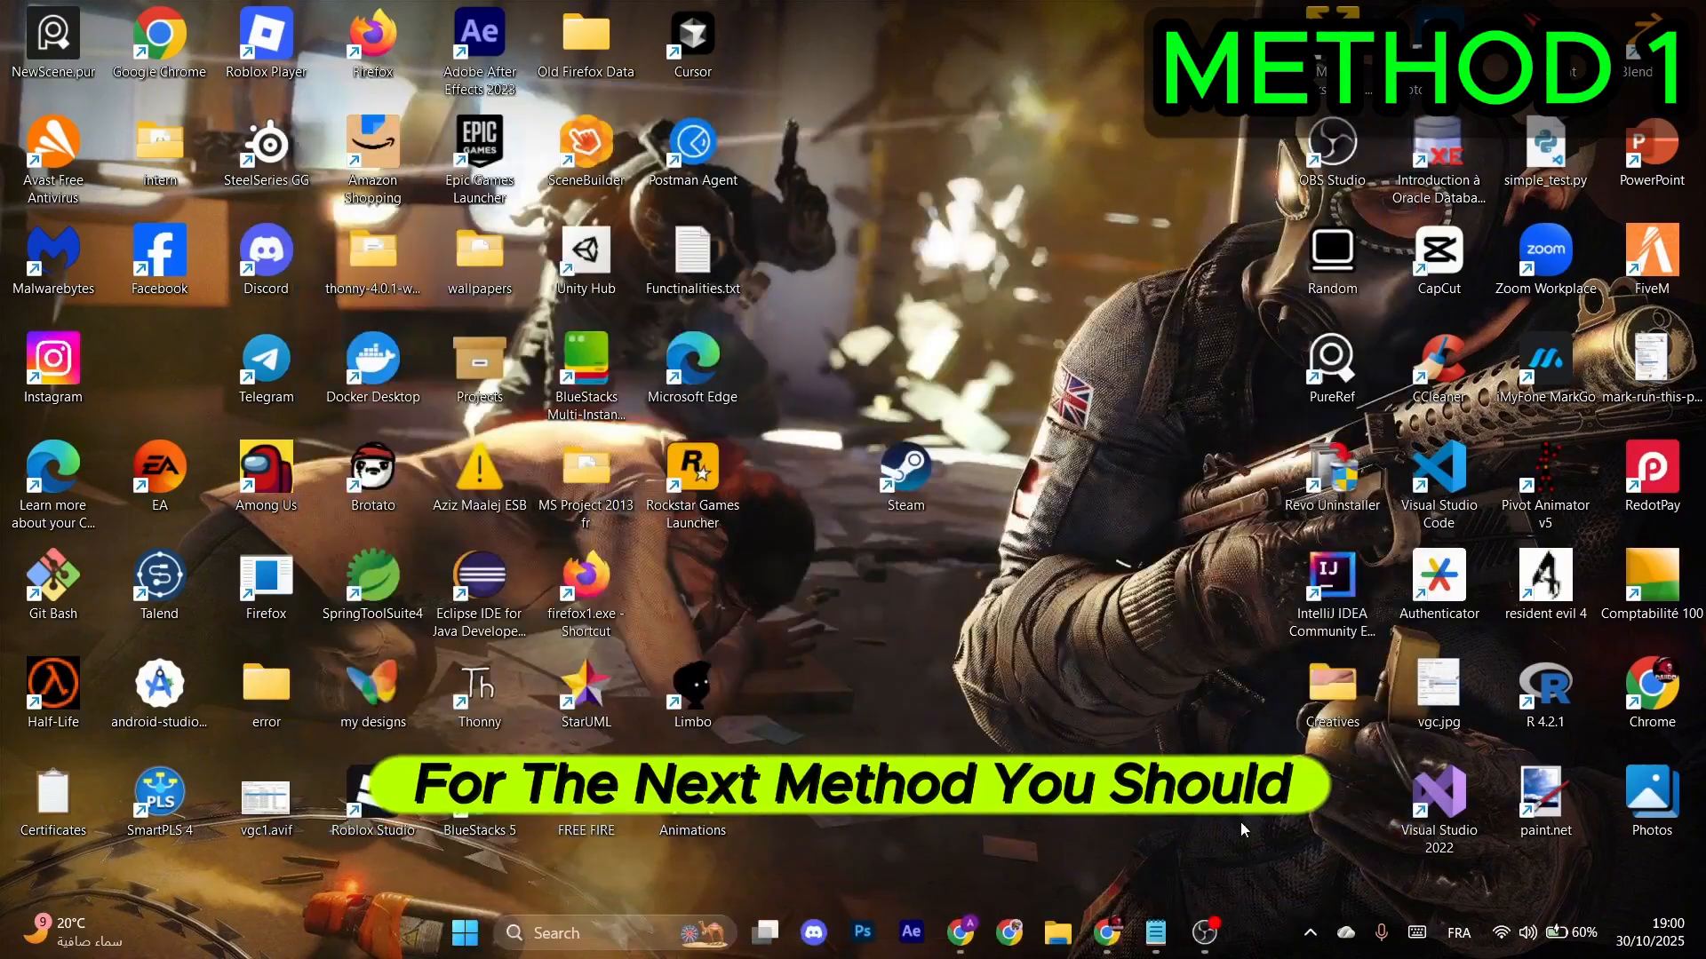
- Search 'win' in Start and launch Windows Security
click(456, 958)
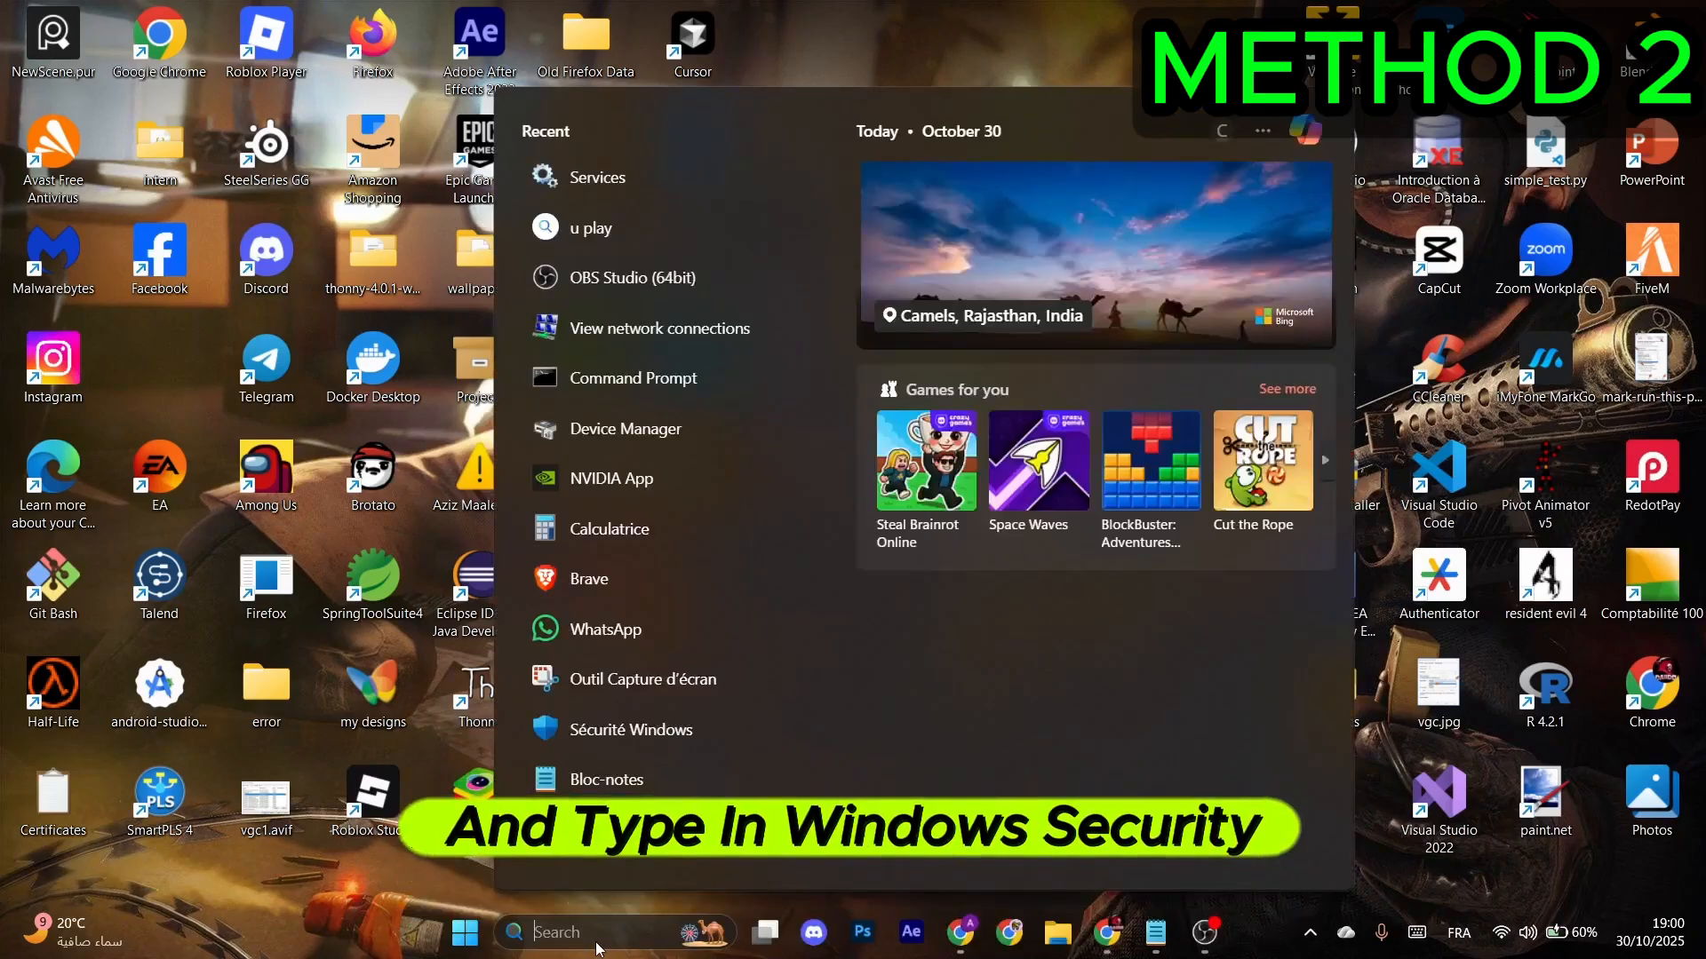
text(win)
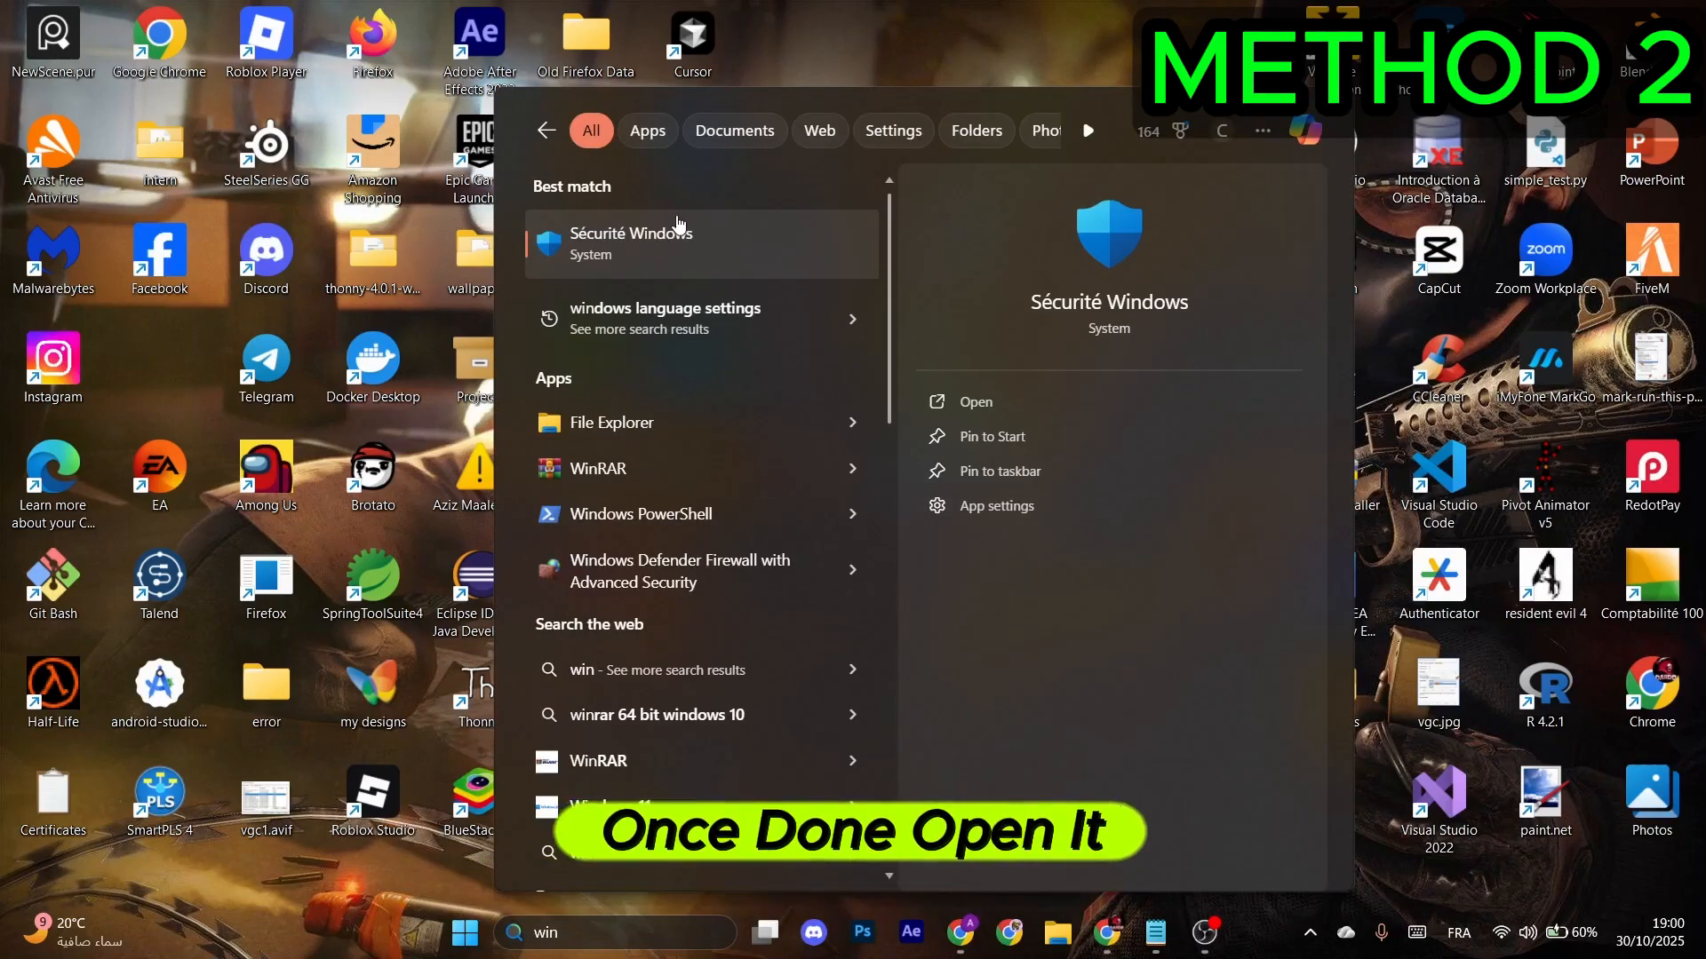
click(975, 402)
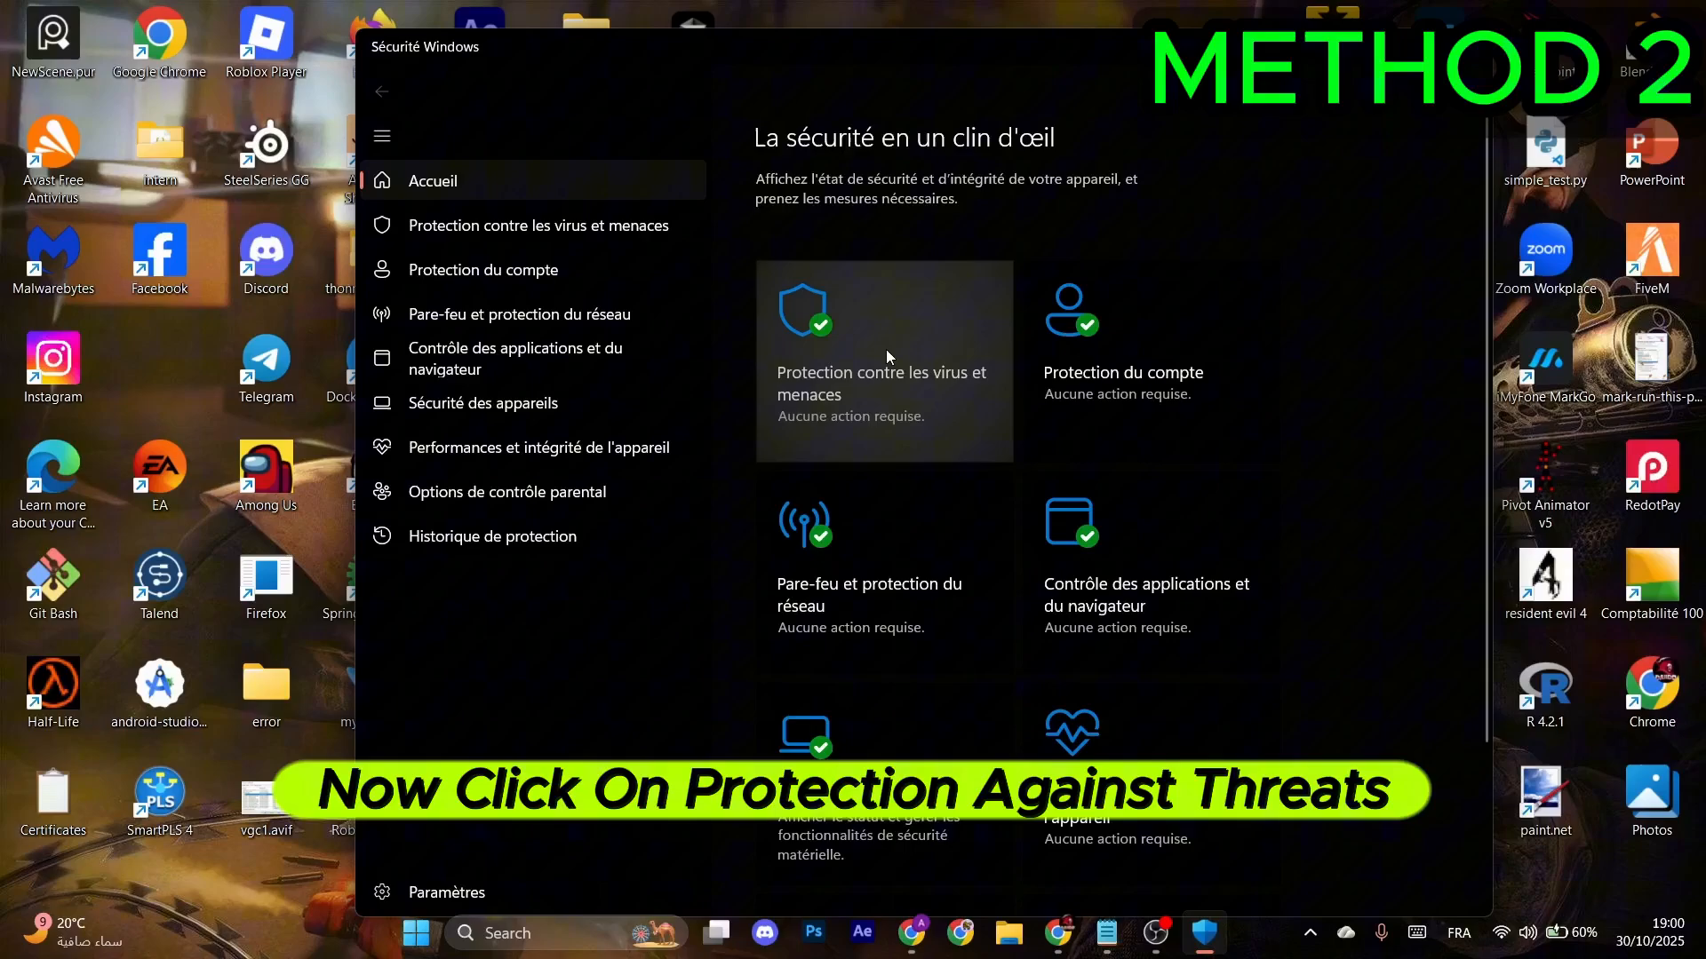
- Go to Virus & threat protection exclusions and start adding a folder exclusion
click(883, 361)
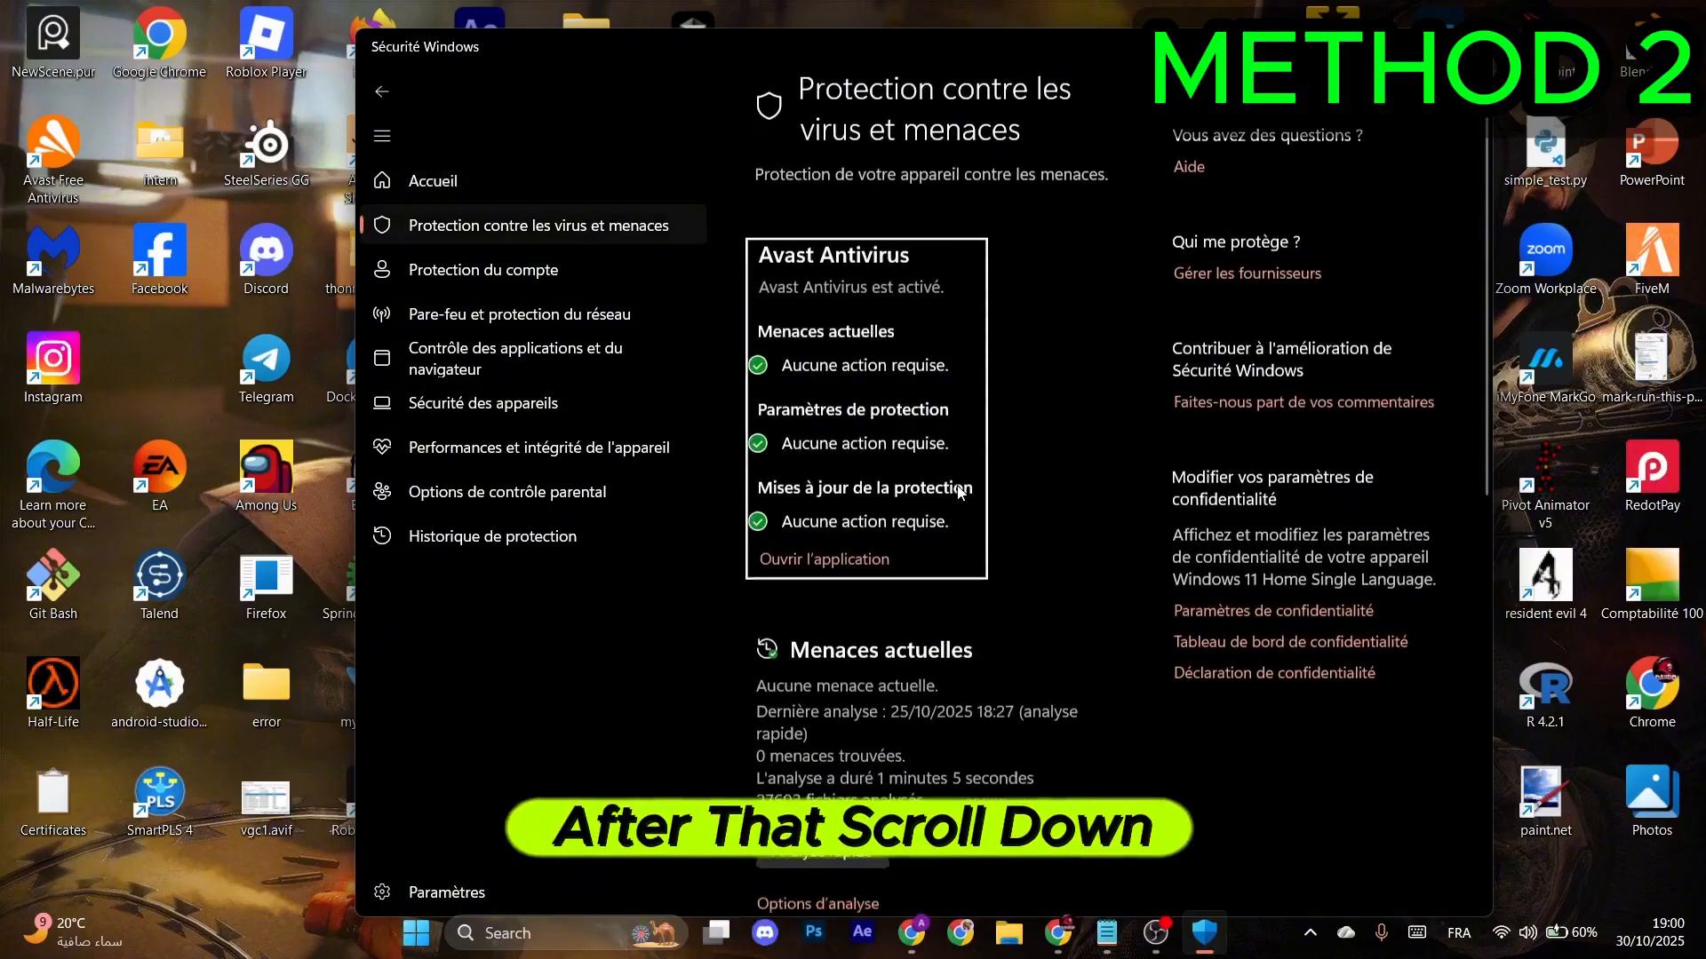
scroll(down, 3)
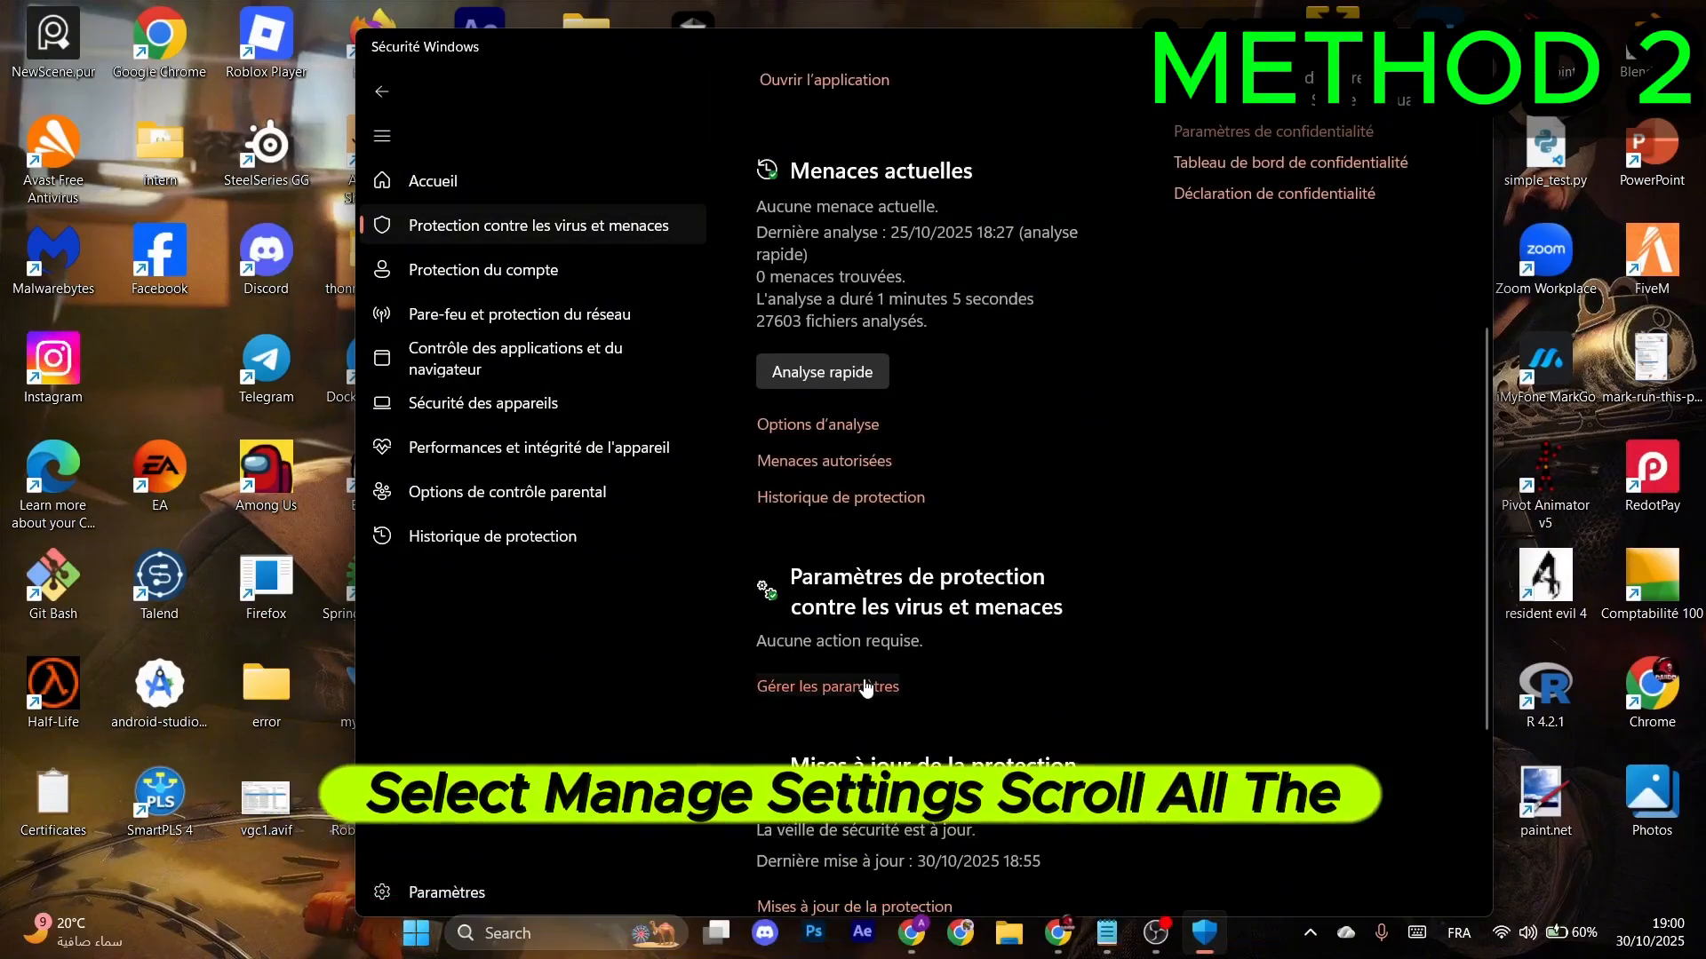
scroll(down, 3)
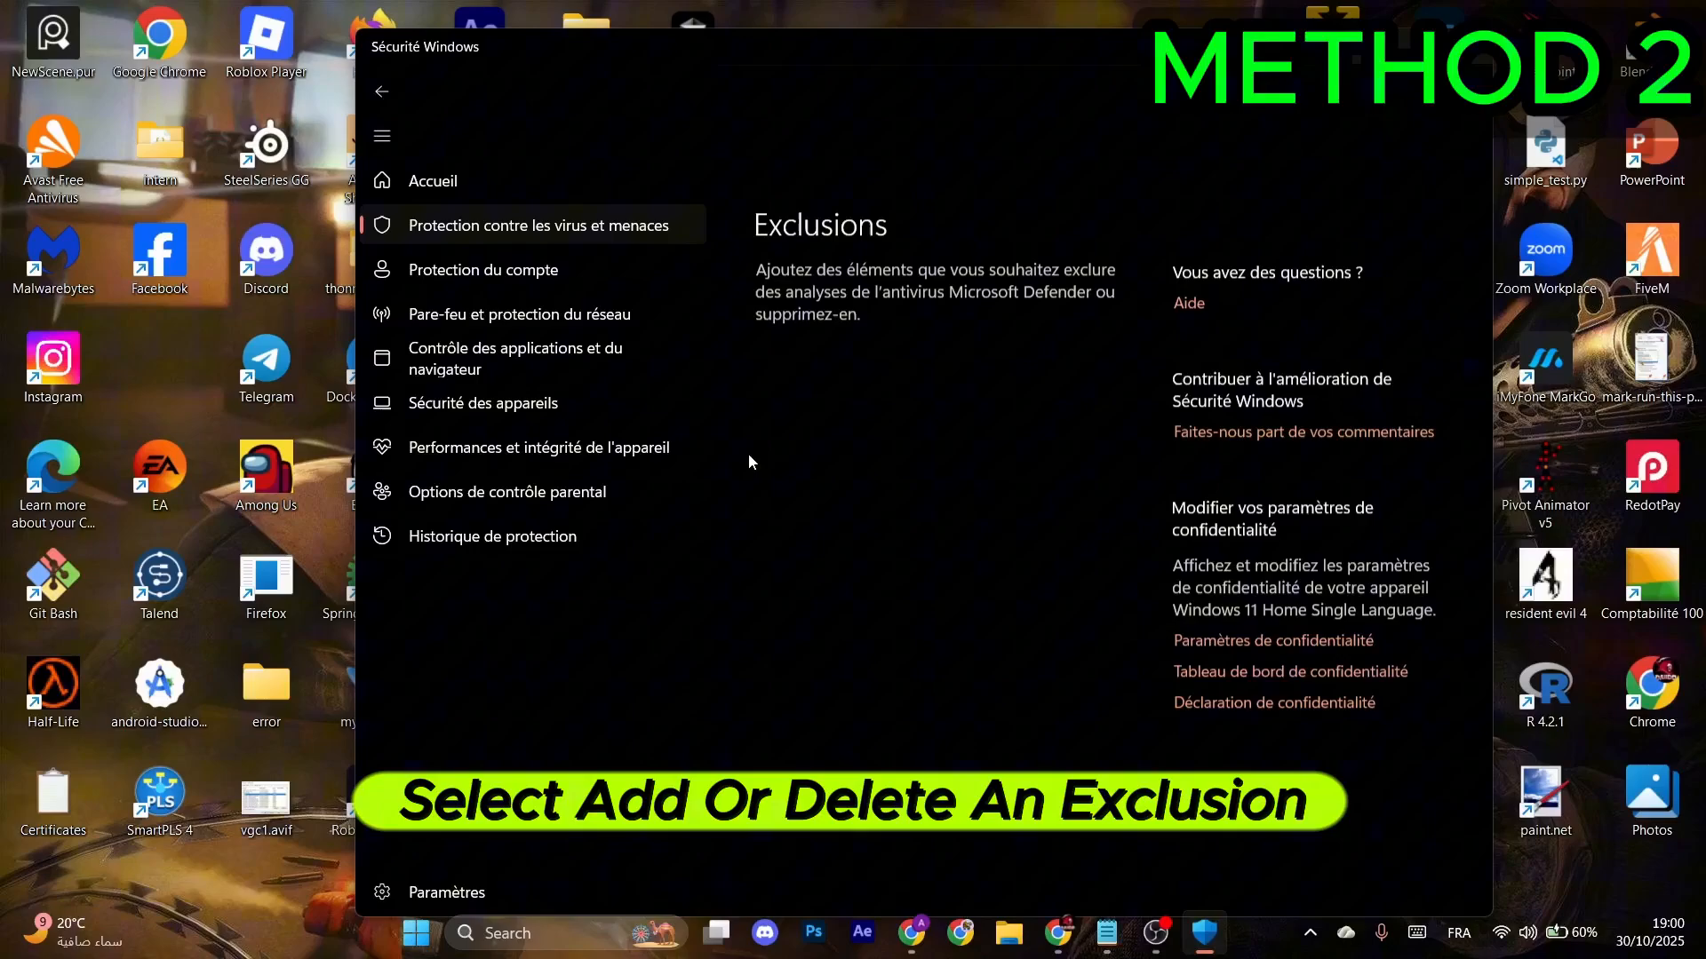
click(881, 312)
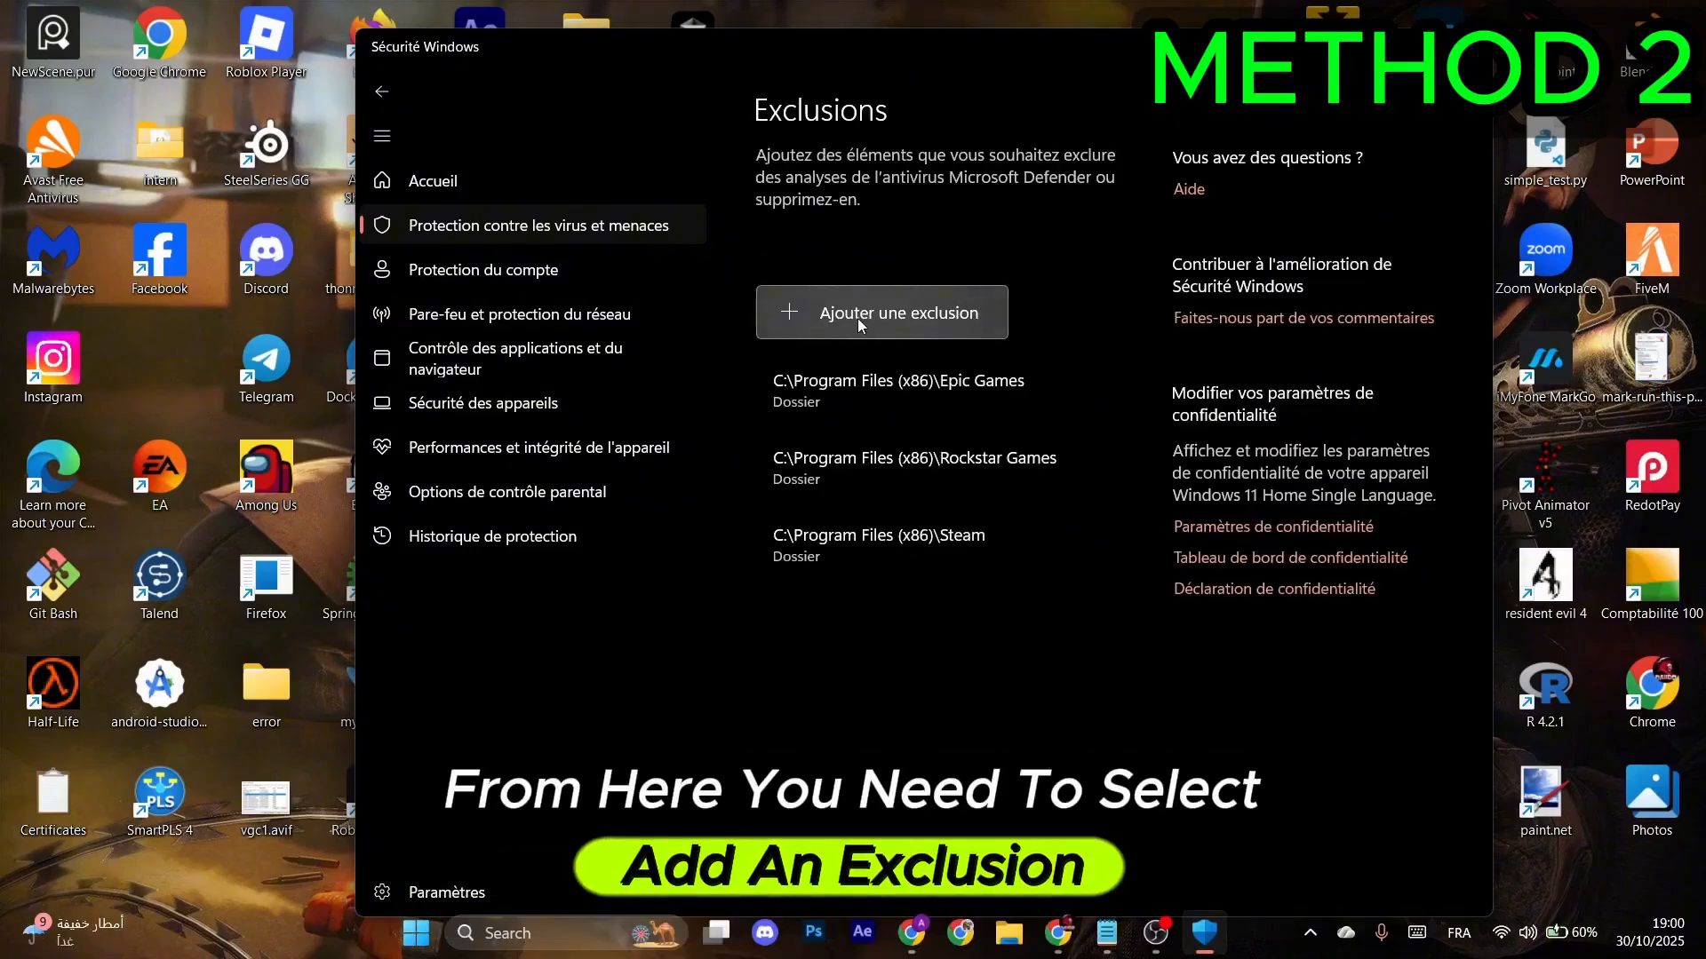
click(882, 312)
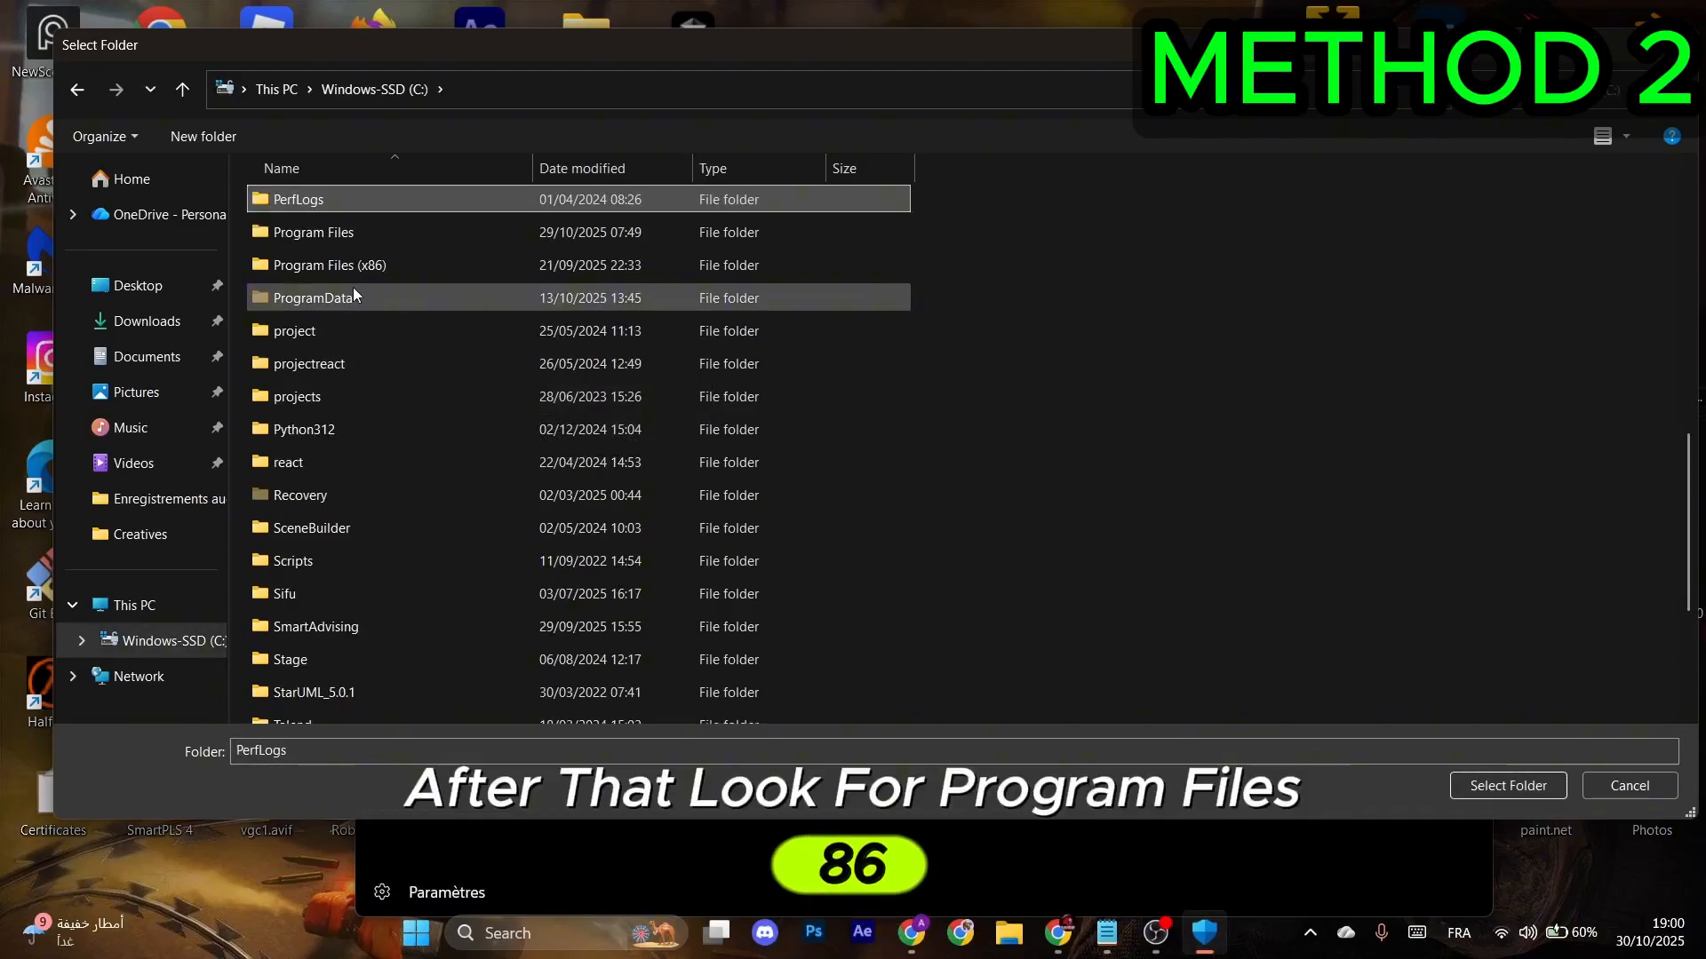
- Exclude the Program Files (x86)\Steam folder from Defender scanning
double_click(329, 265)
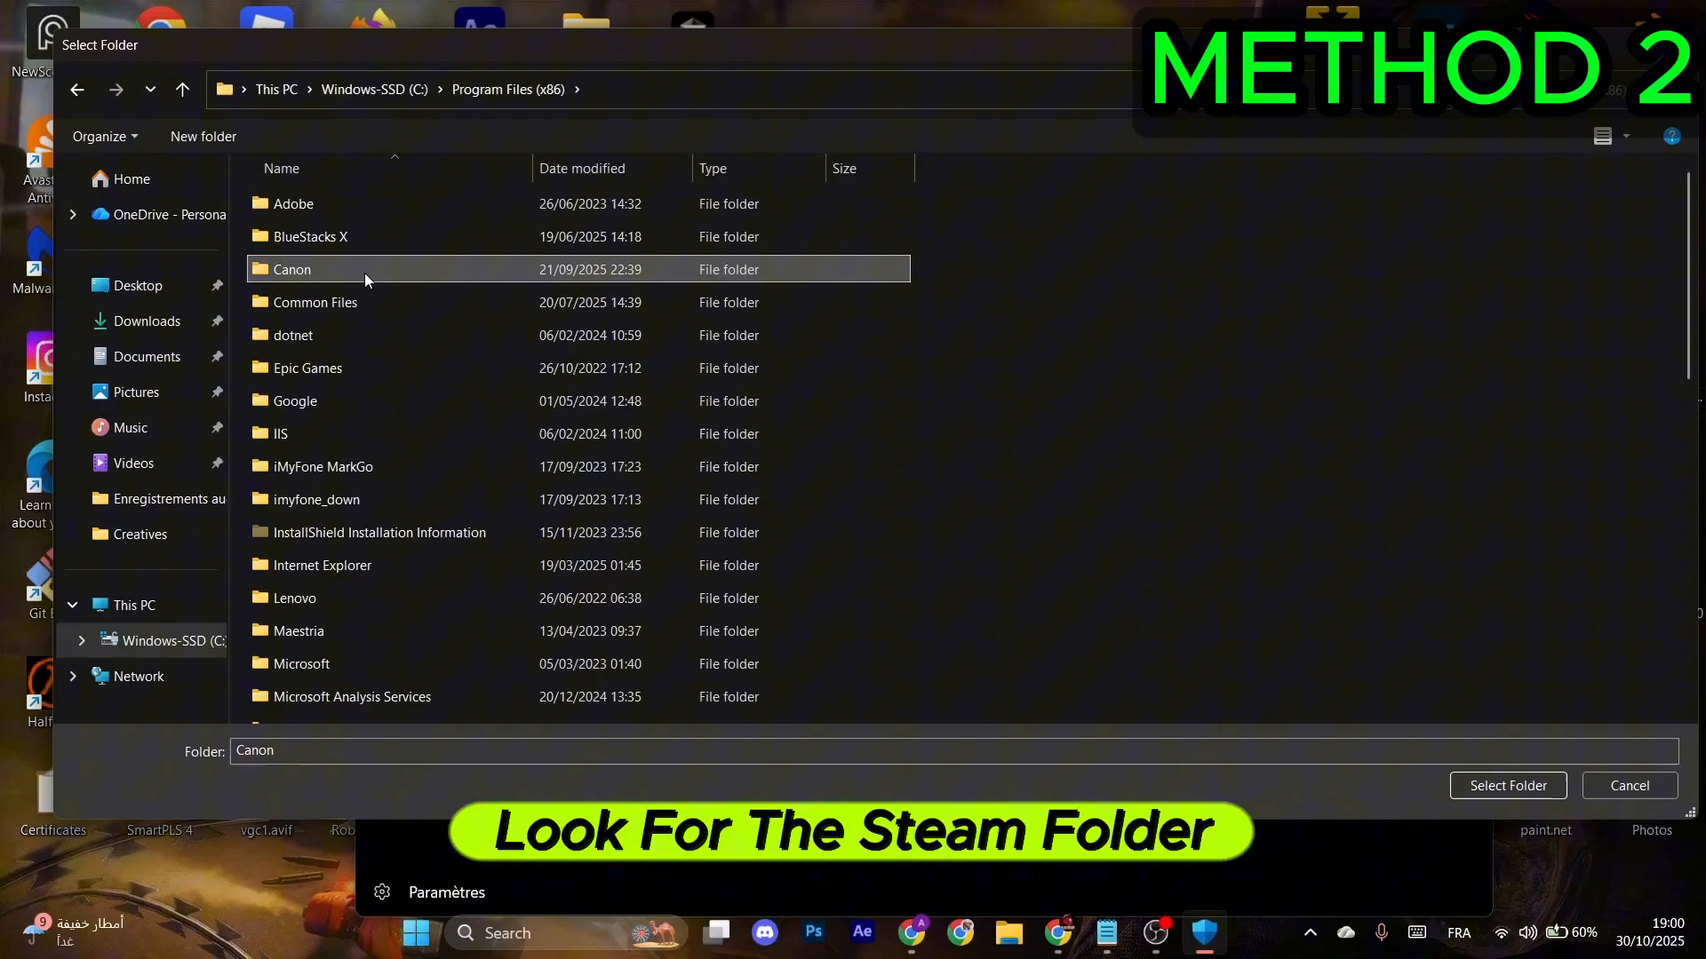
click(294, 415)
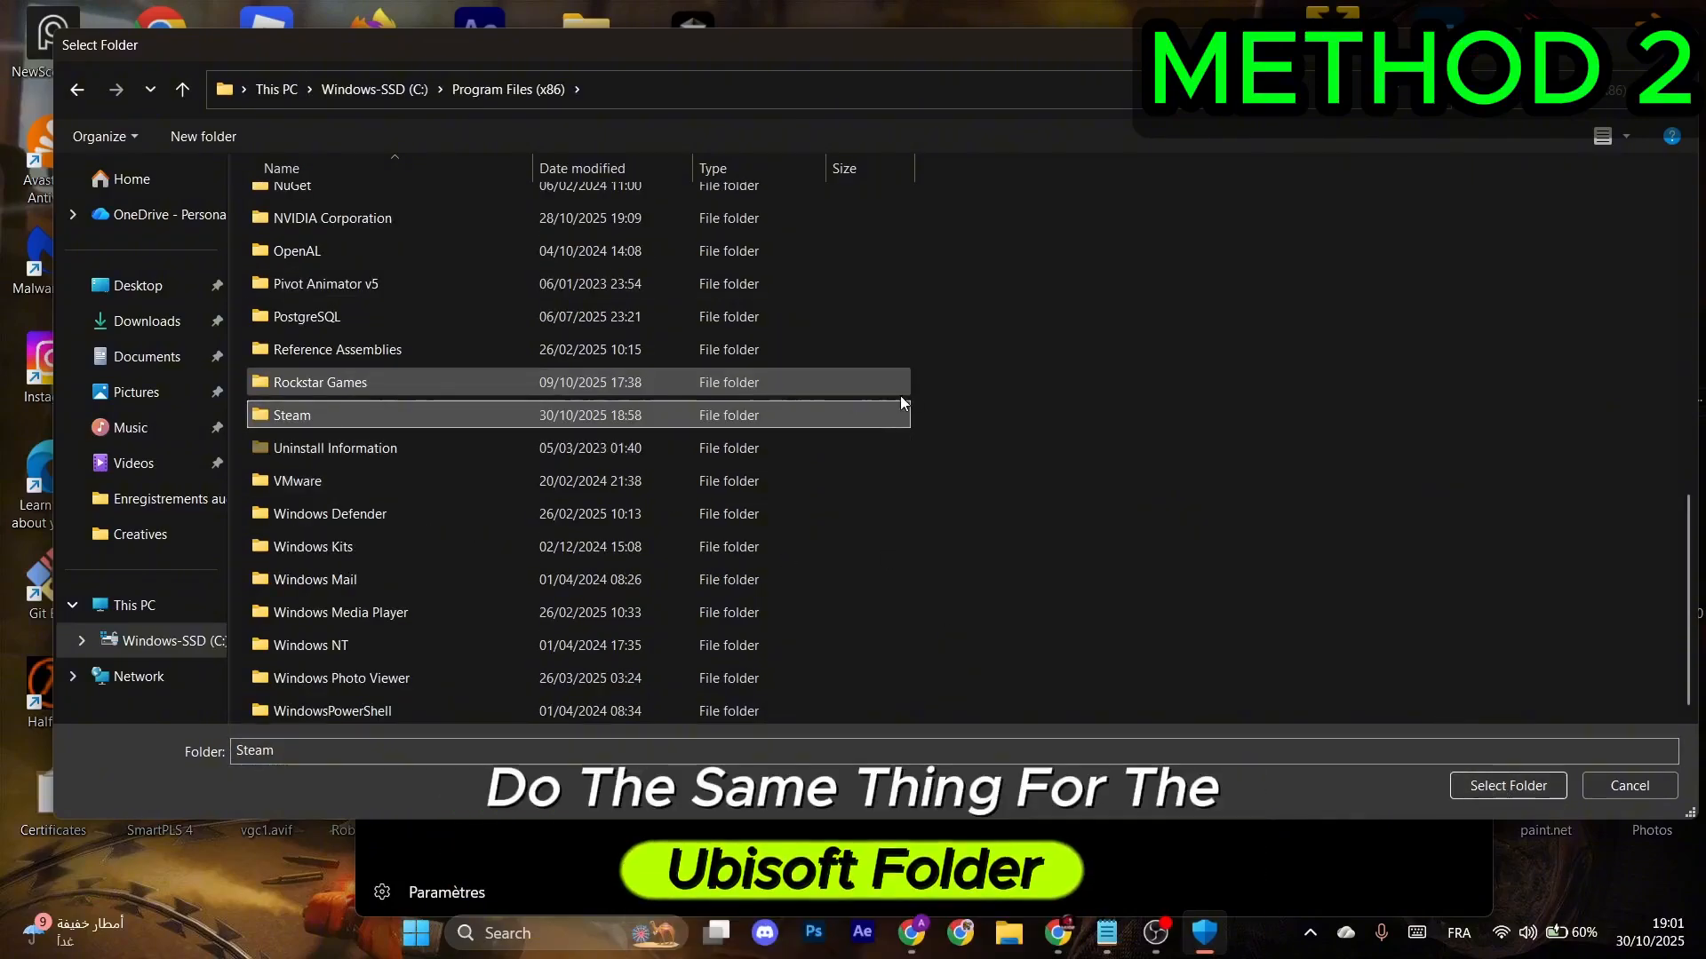
click(1508, 785)
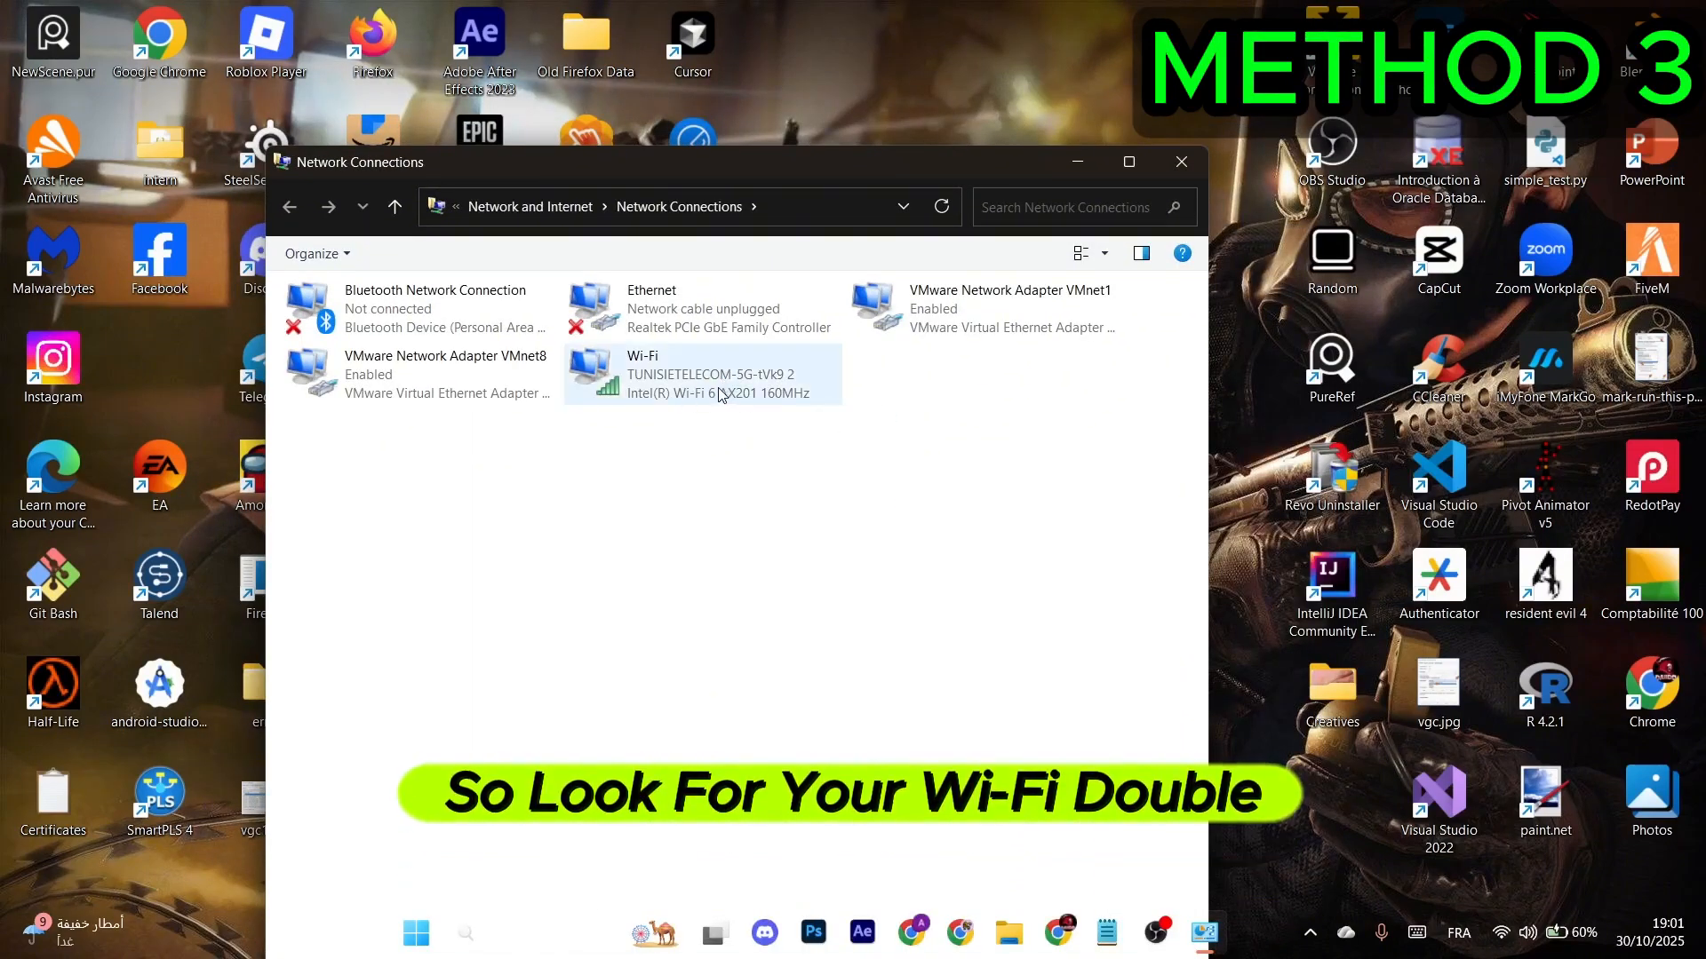
- Set Wi-Fi IPv4 DNS to 8.8.8.8 / 8.8.4.4 and launch Command Prompt as administrator
double_click(666, 374)
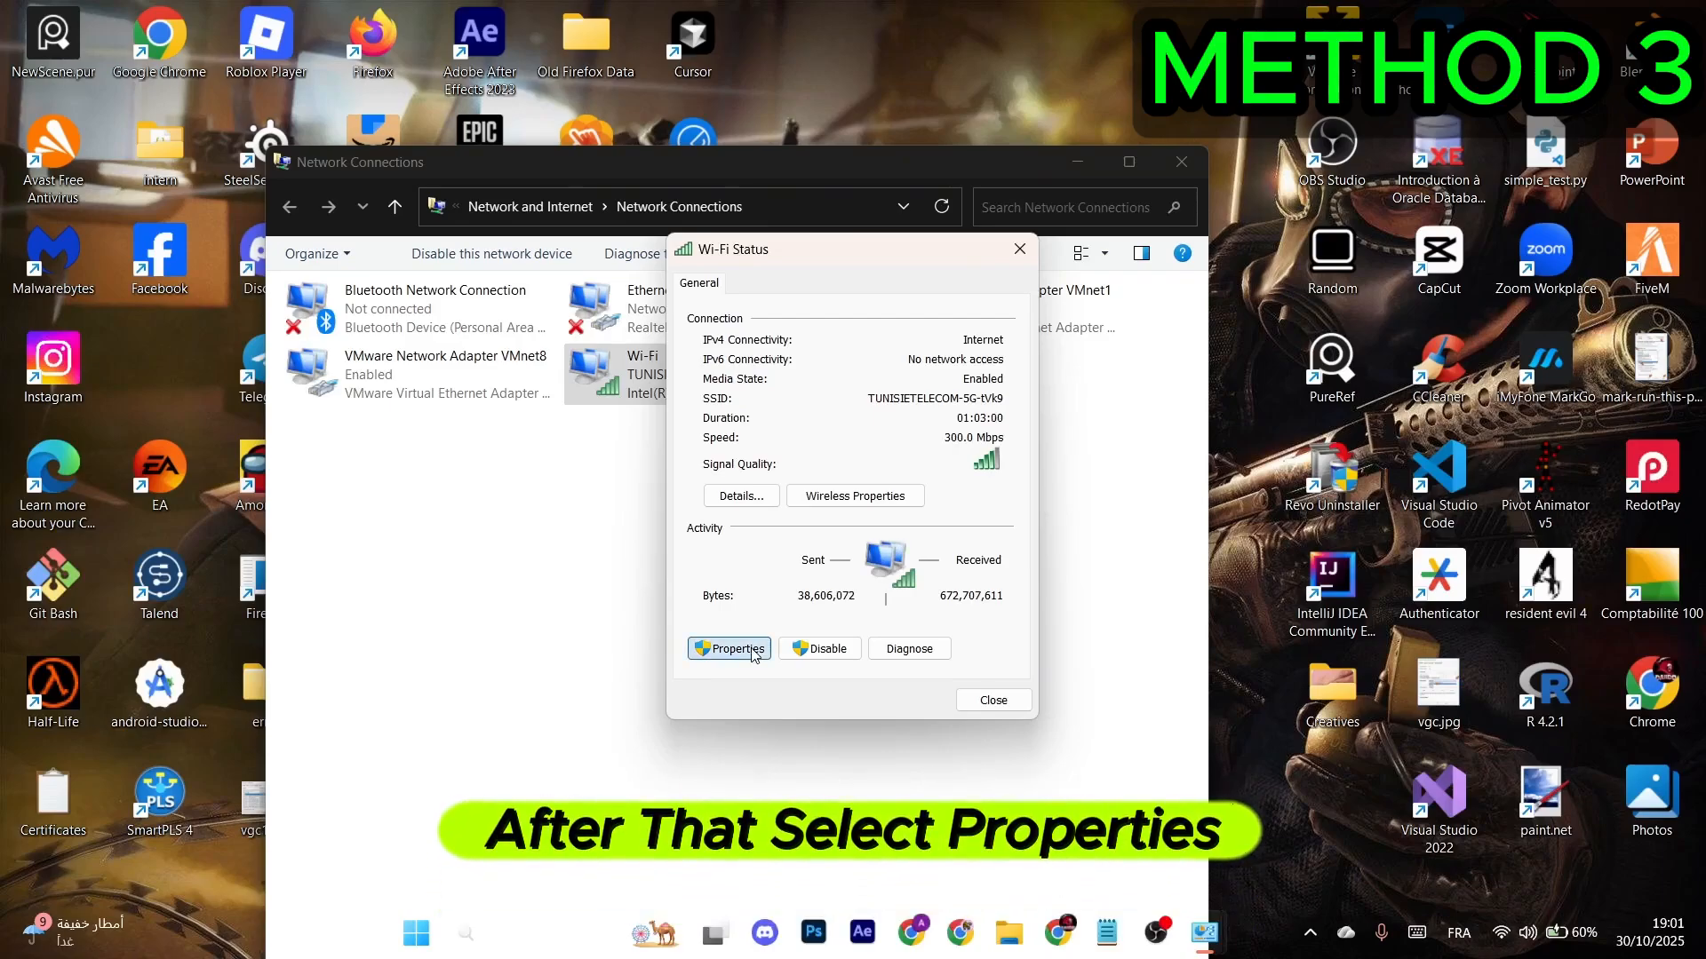
click(728, 648)
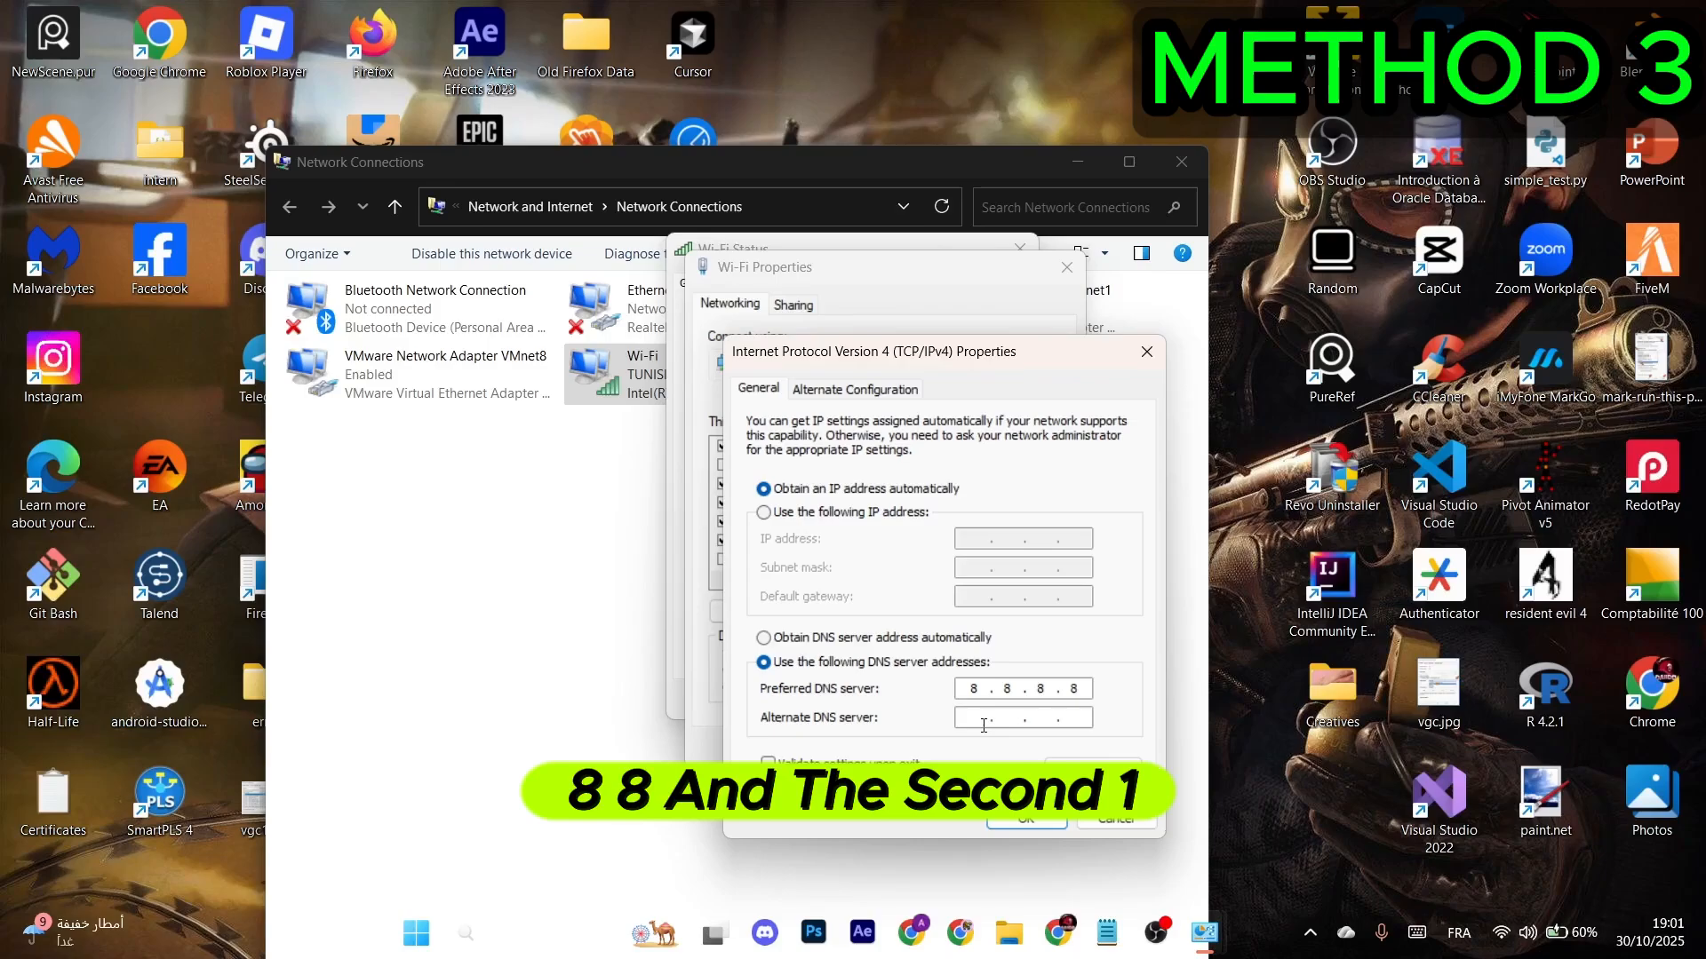
text(8.8.4.4)
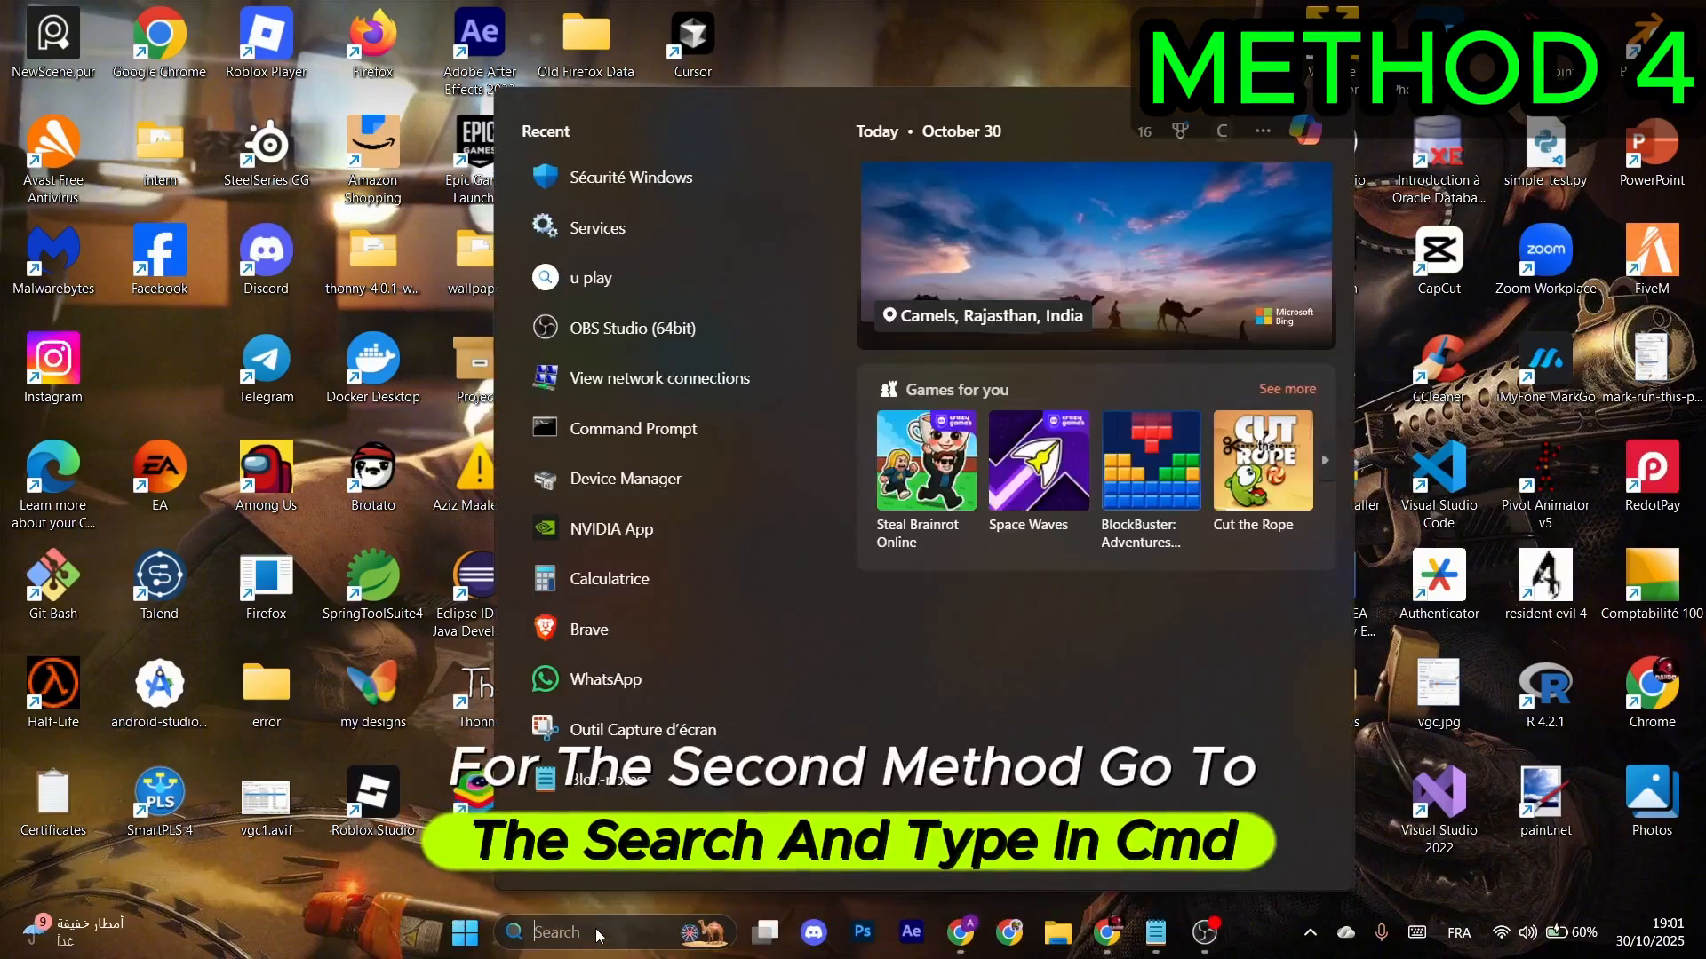
text(cmd)
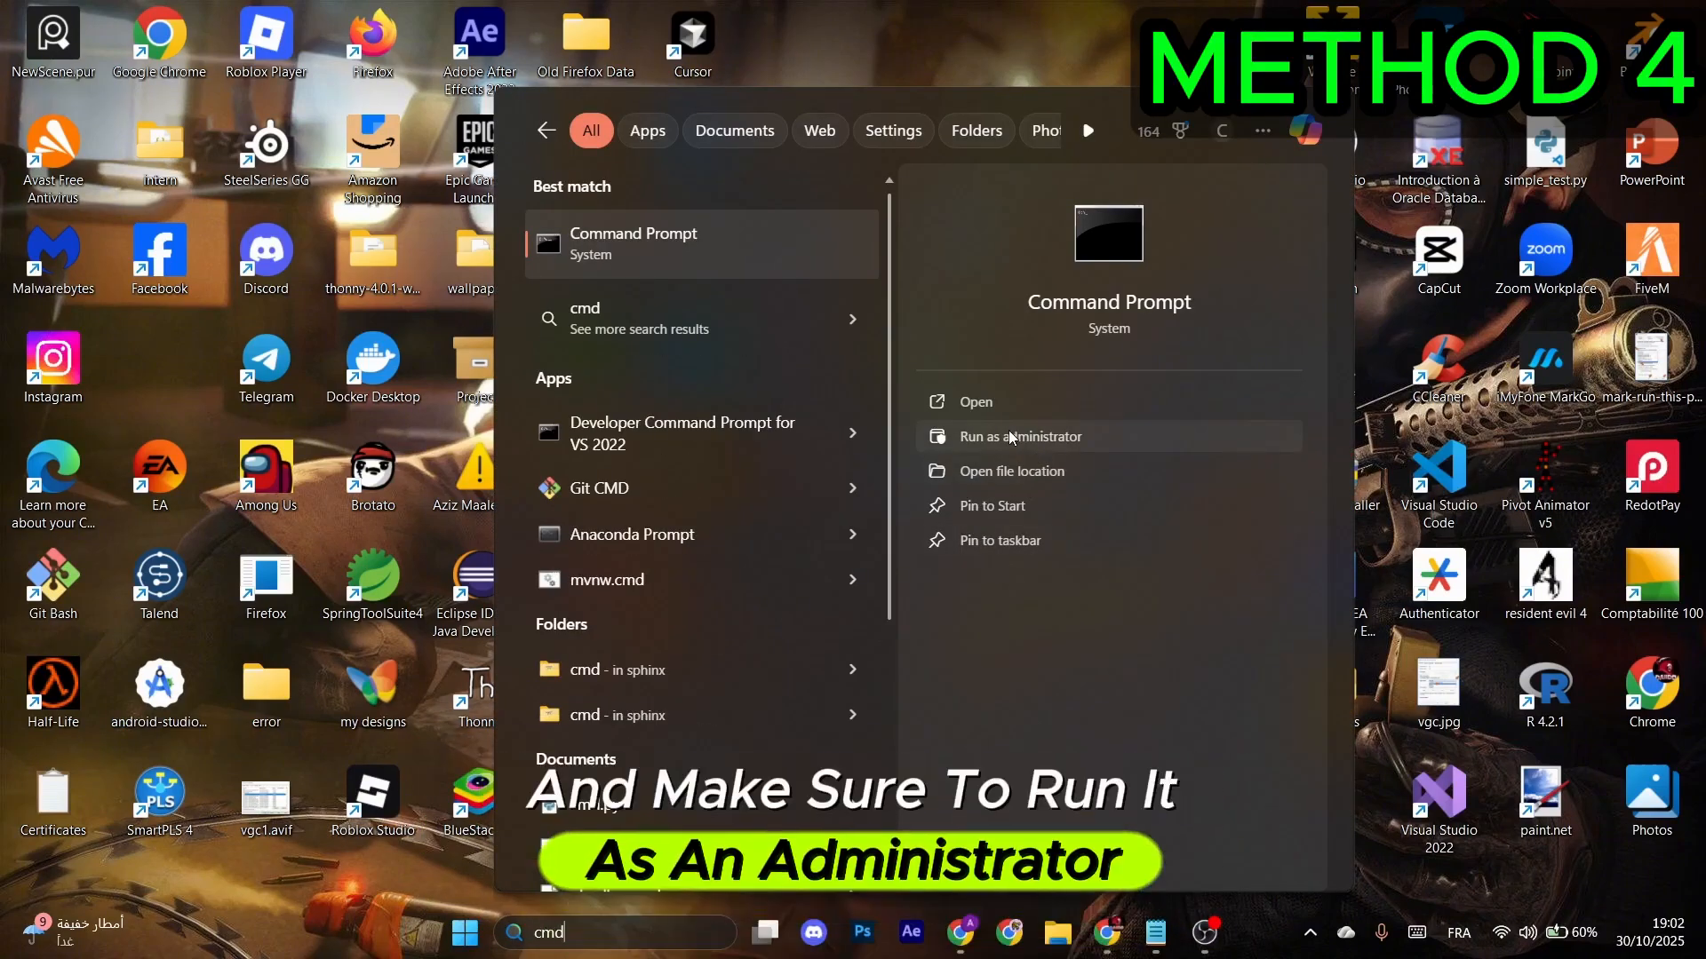
click(1019, 436)
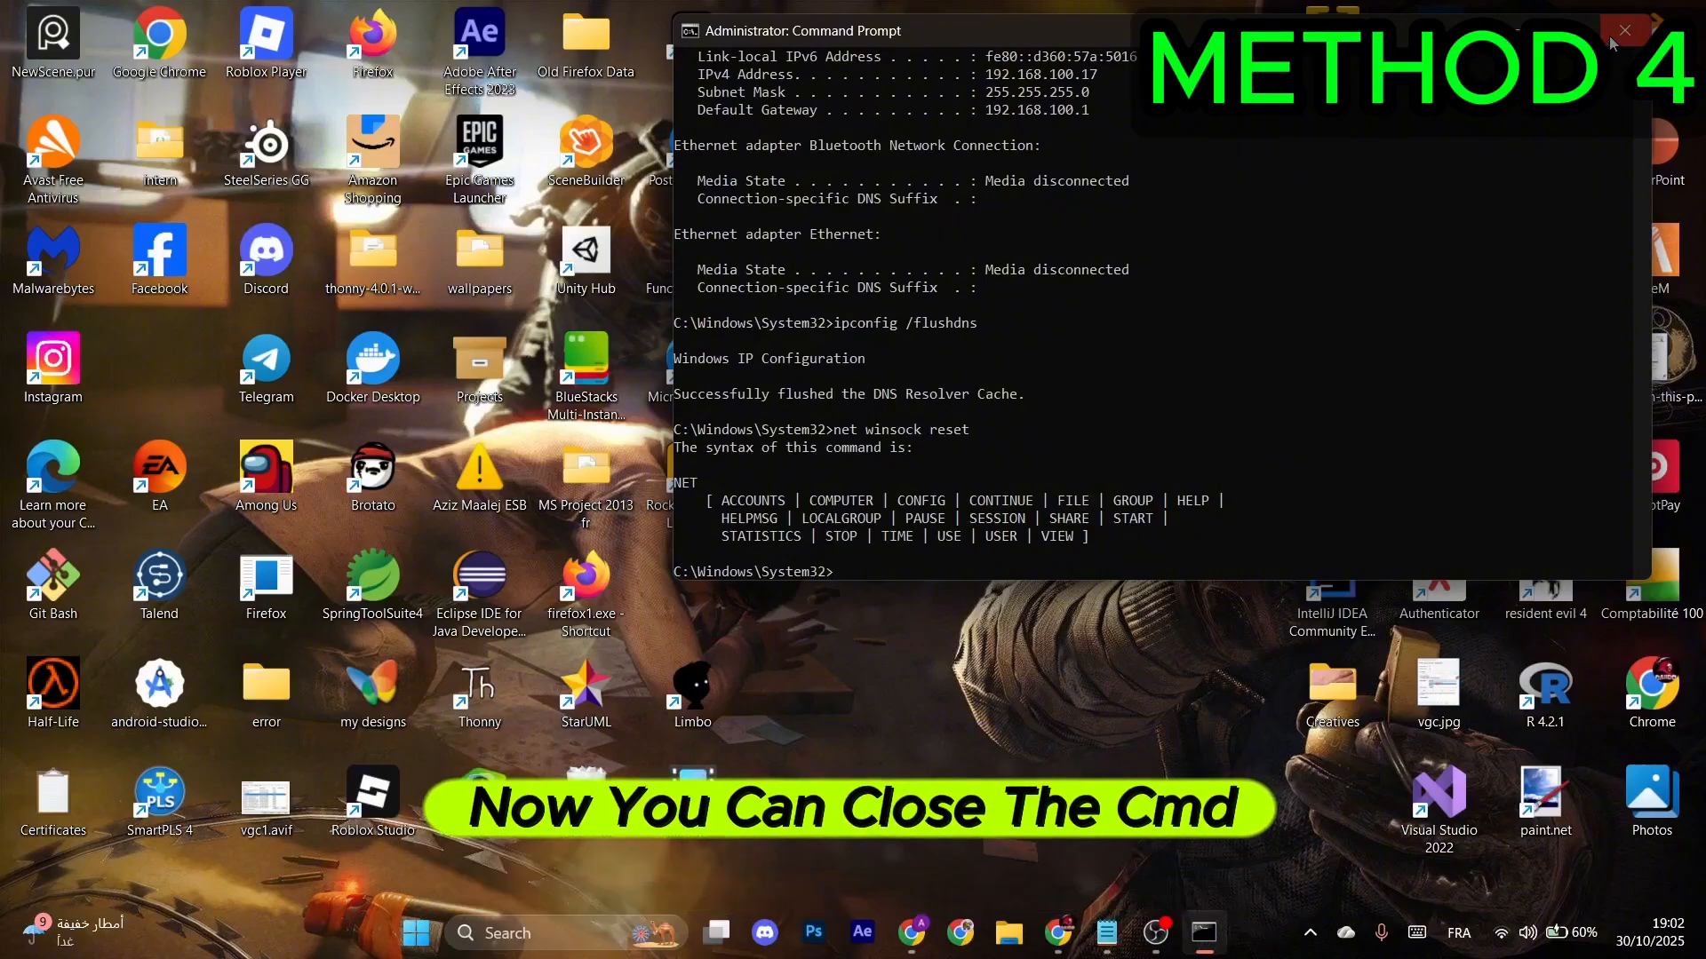
- Close the administrator Command Prompt window
click(1624, 30)
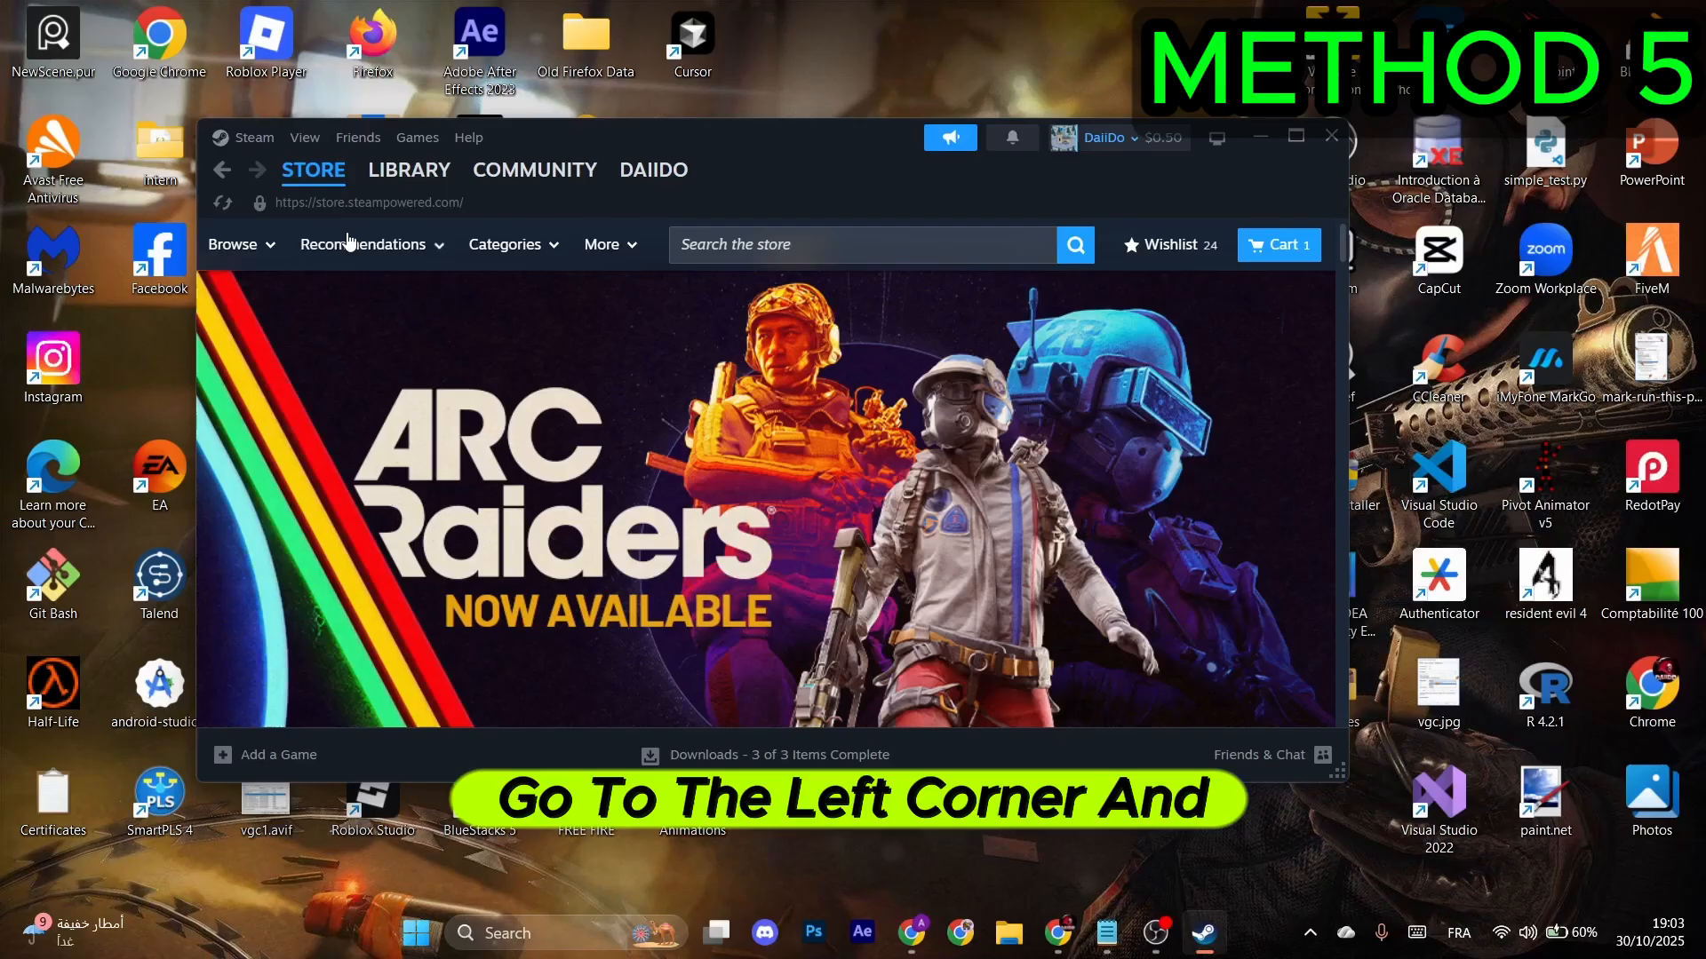
- Open the Properties of Resident Evil 4 (2005) from the Steam library
click(304, 138)
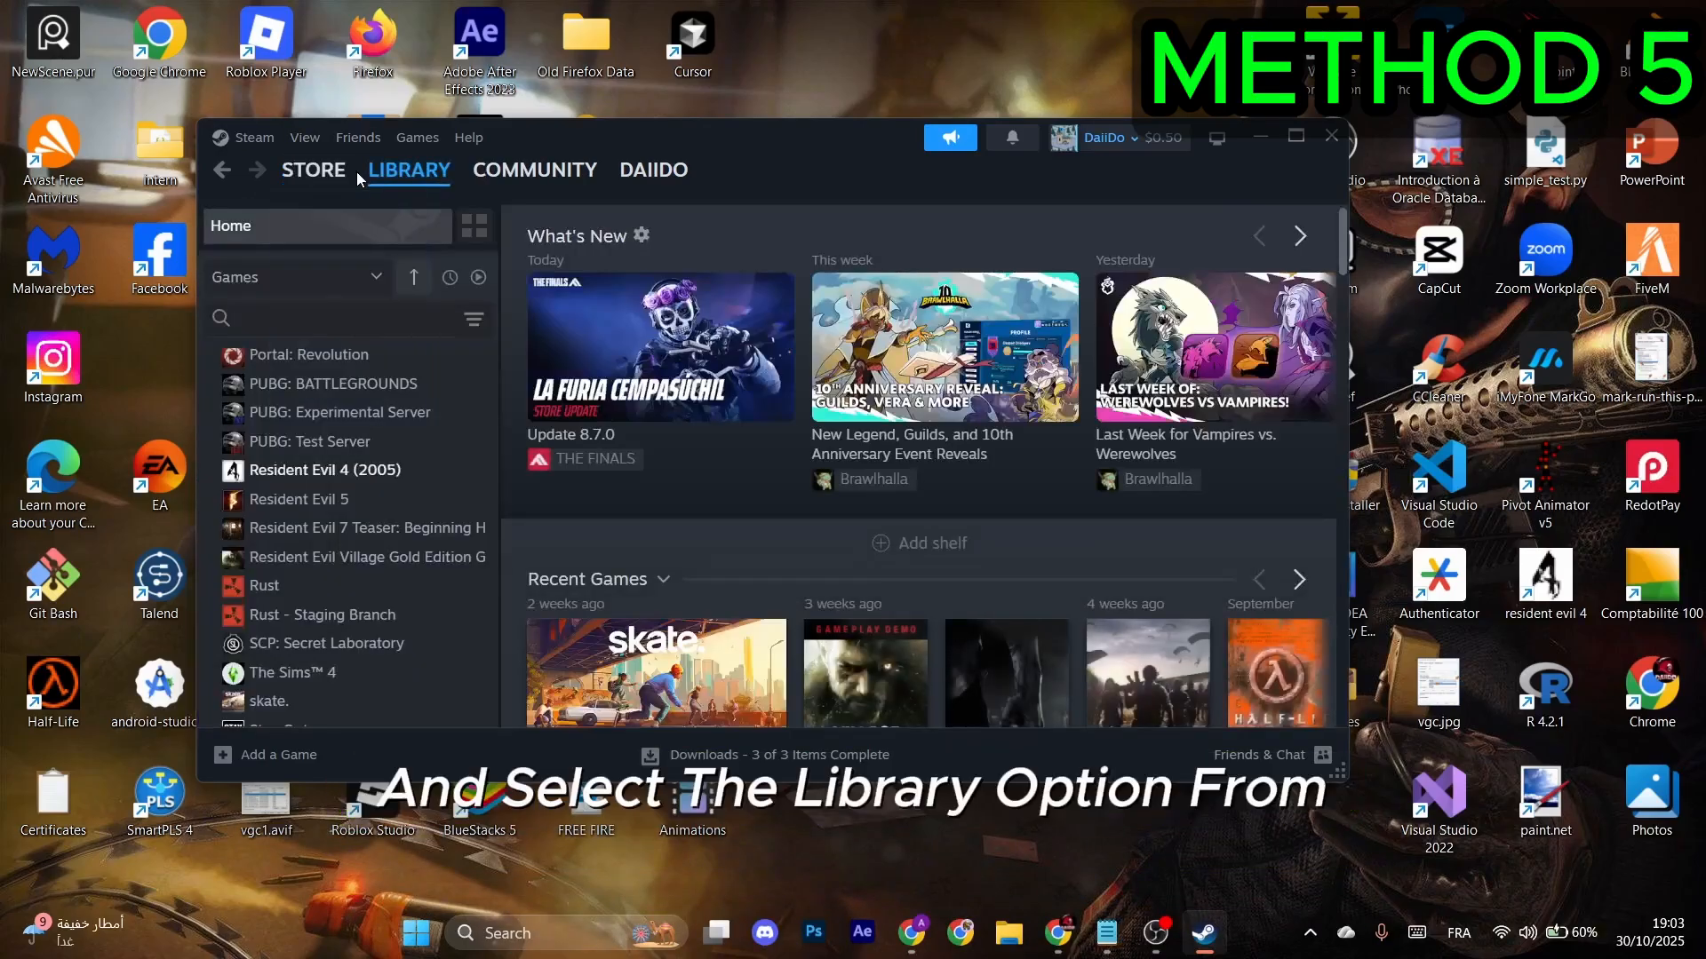
scroll(down, 3)
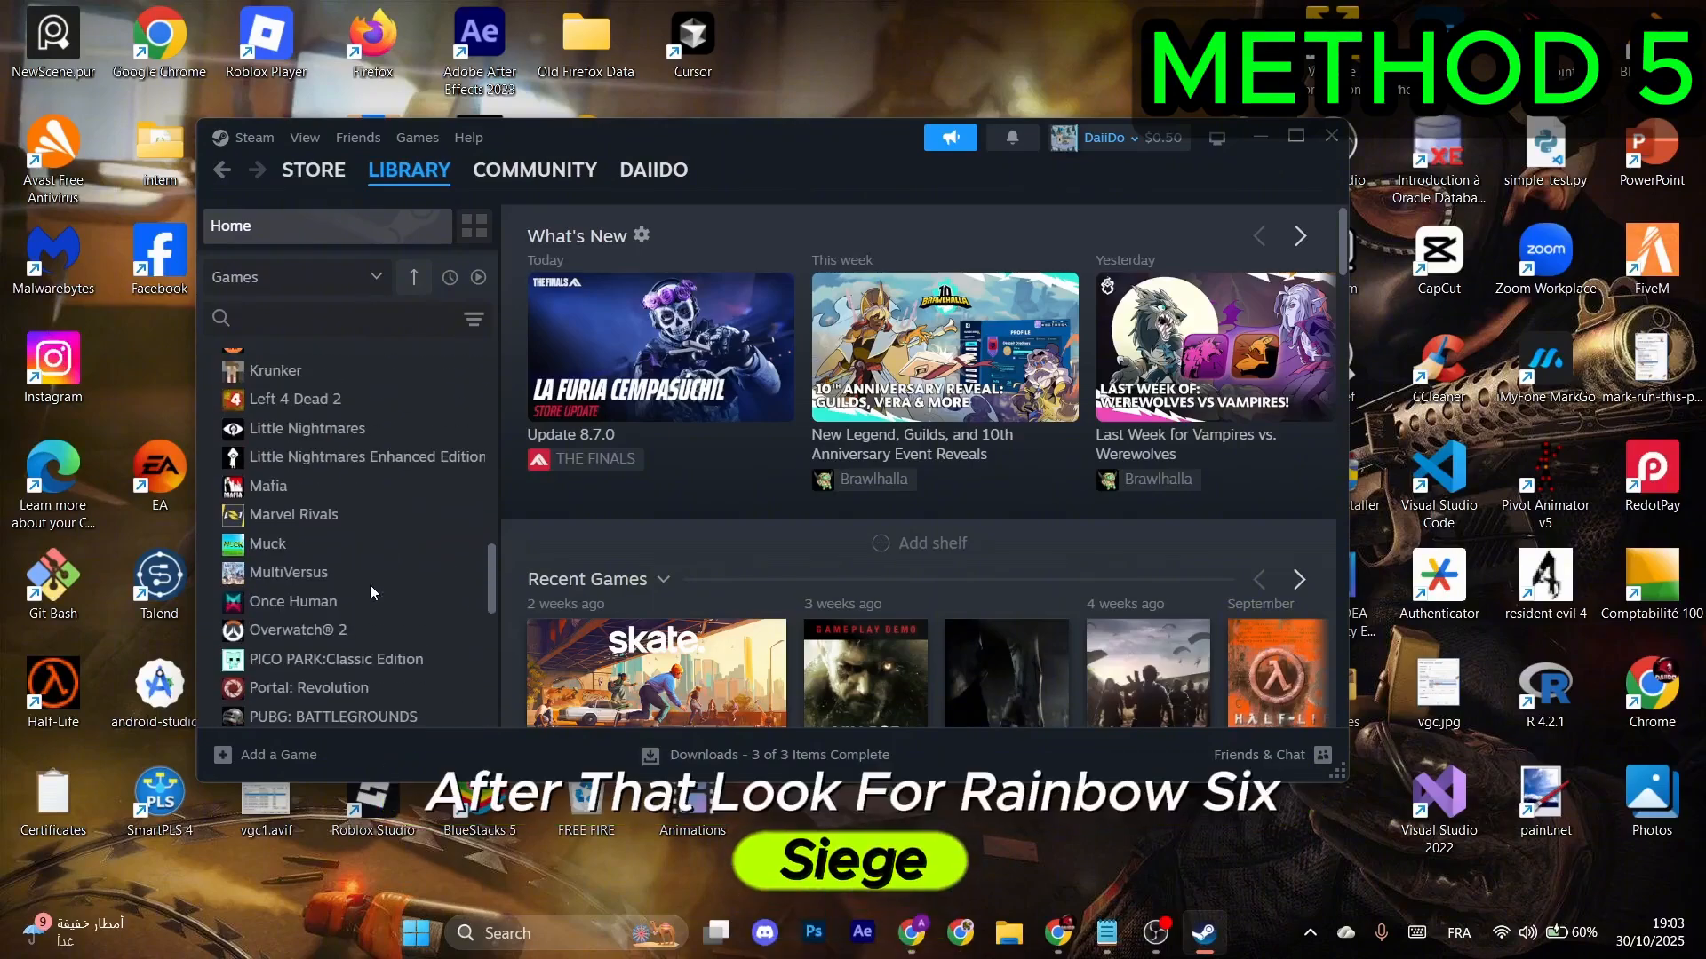
click(360, 673)
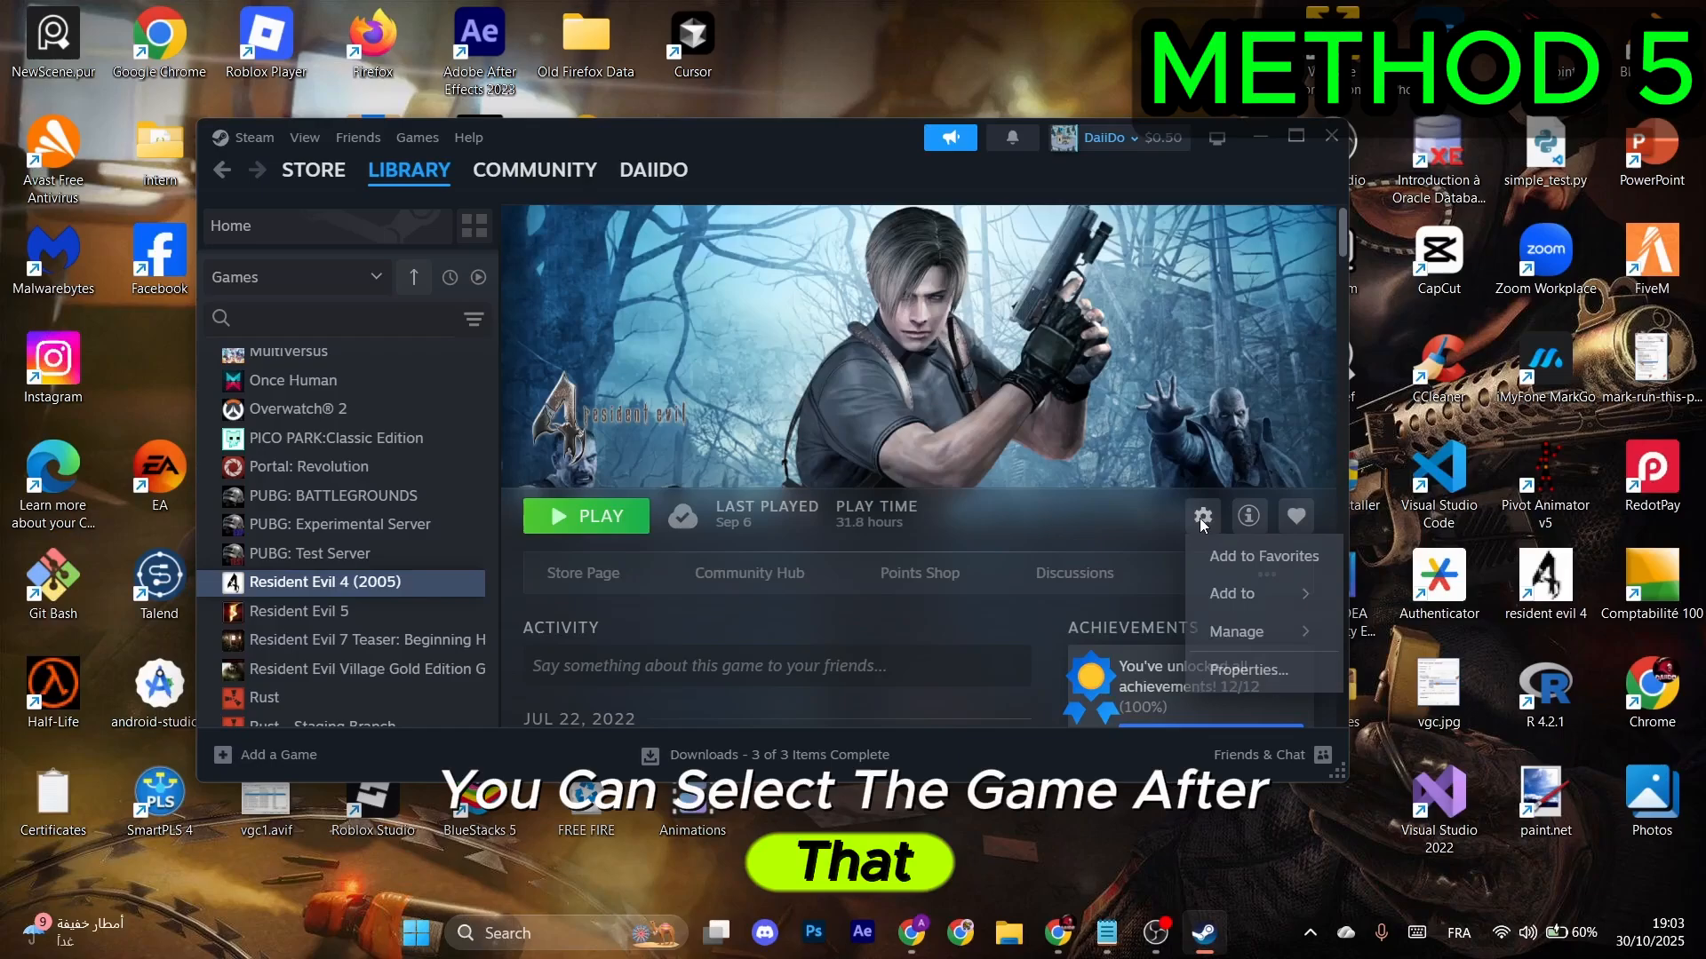
click(1247, 670)
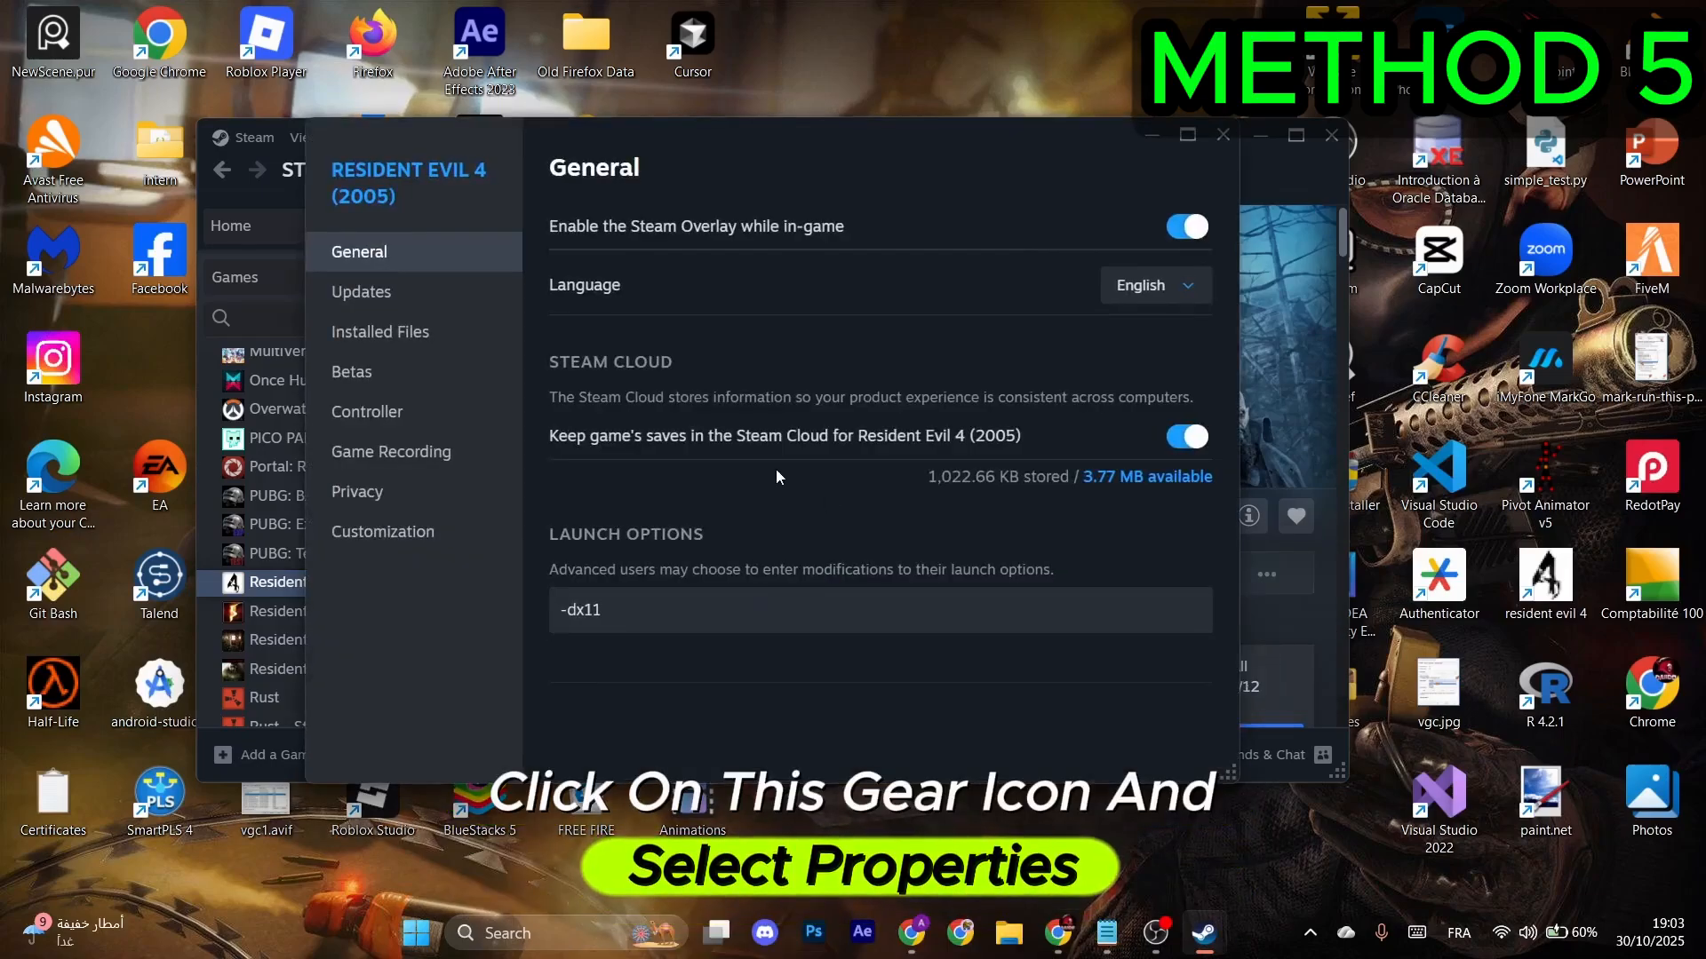
- Verify Resident Evil 4 (2005)'s installed game files, then open the Start menu to restart
click(379, 331)
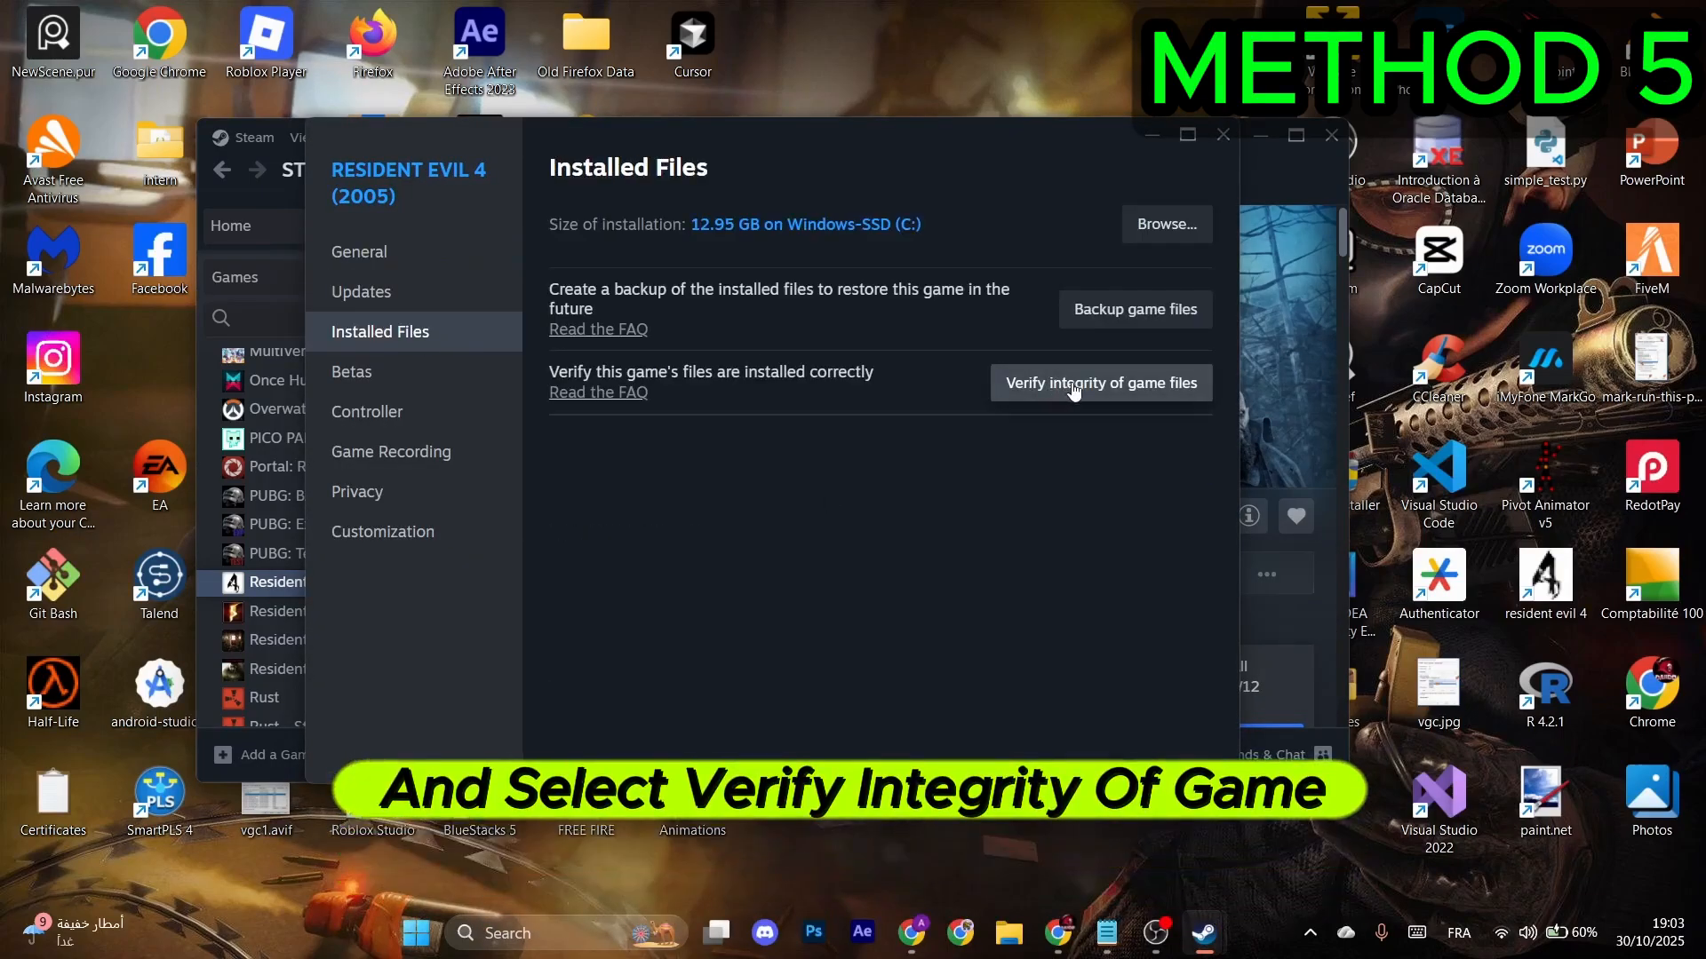
click(1101, 383)
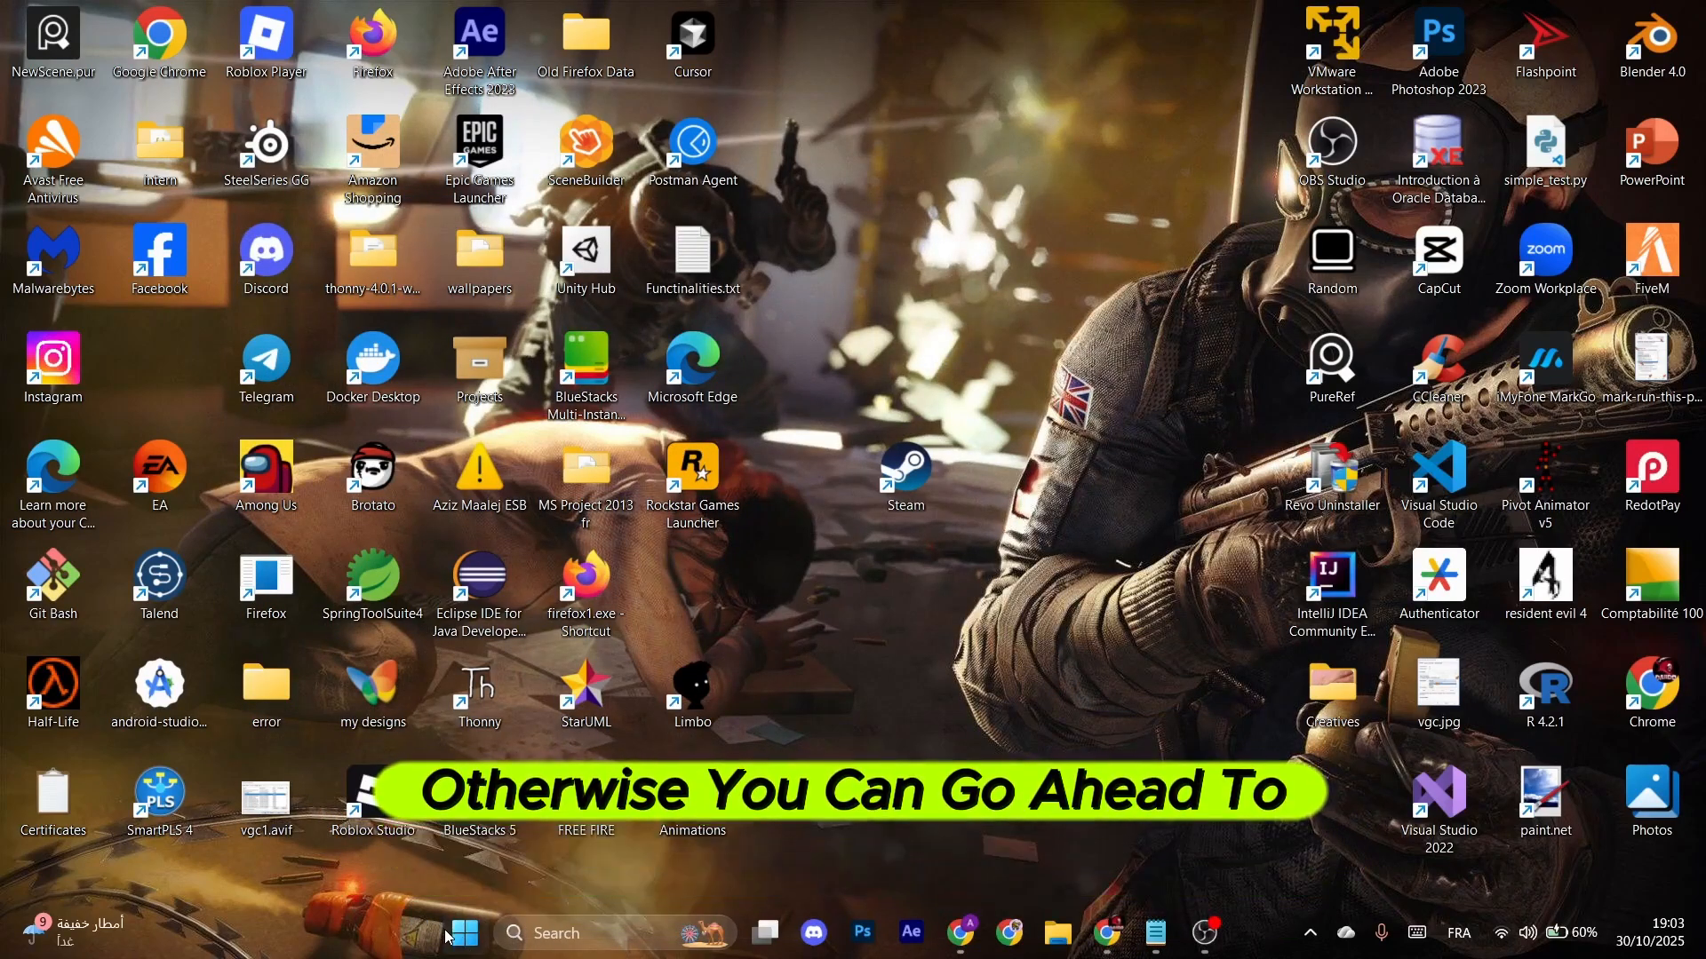
click(475, 958)
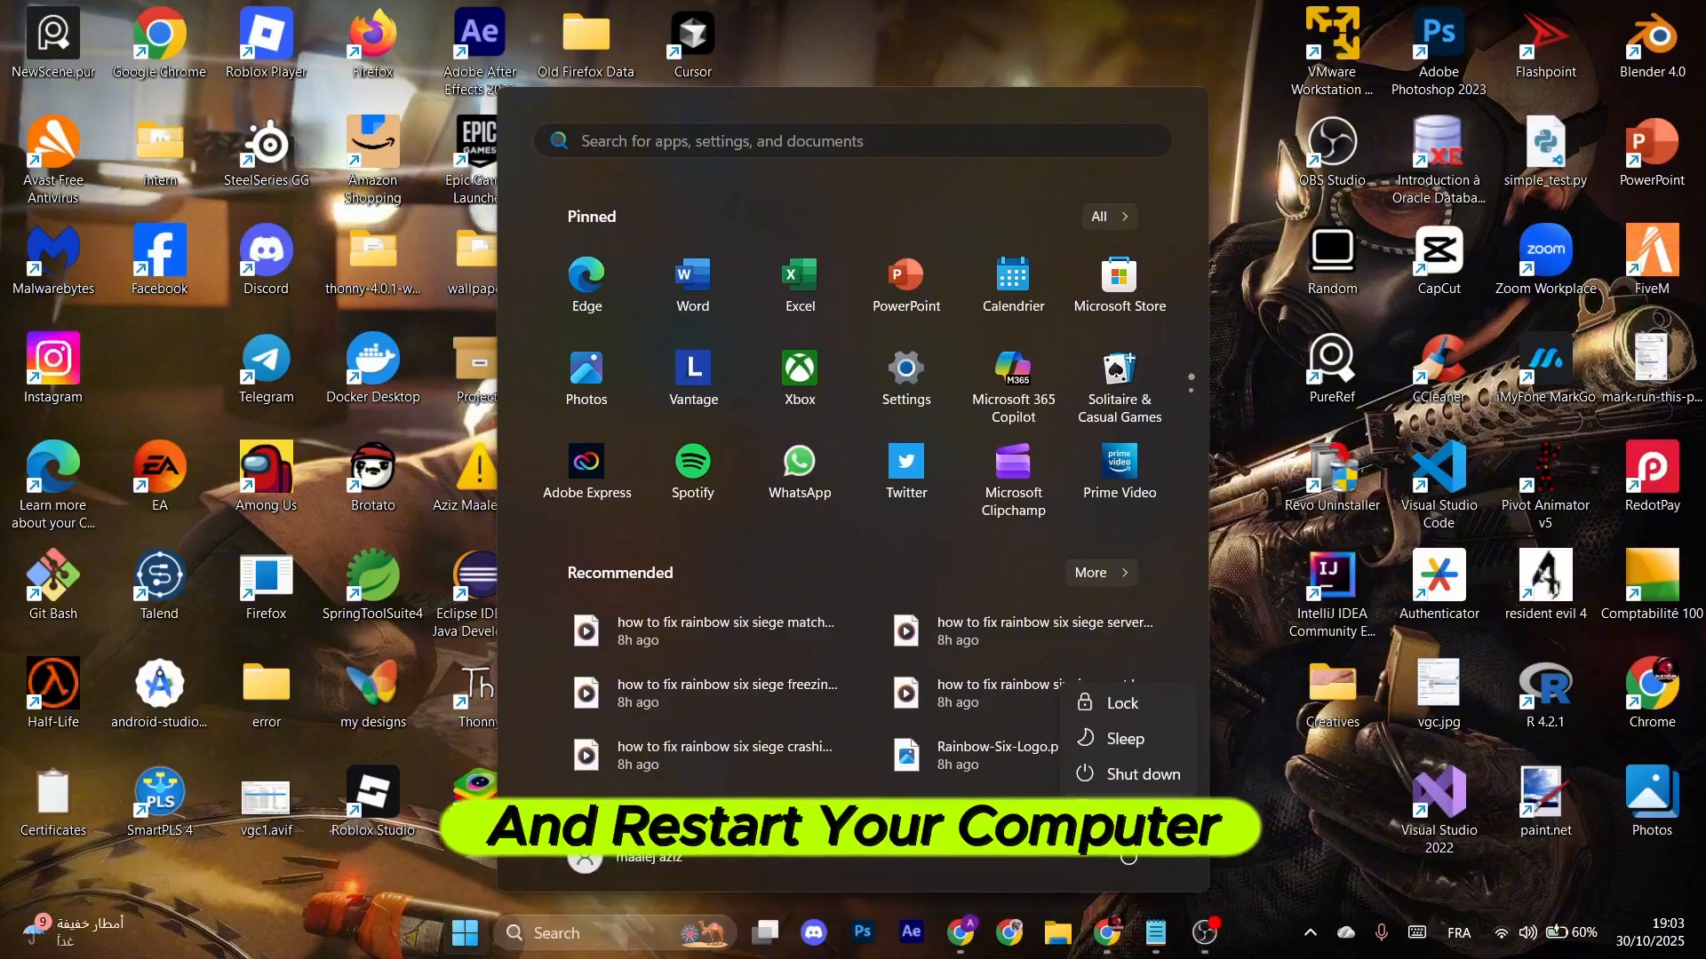